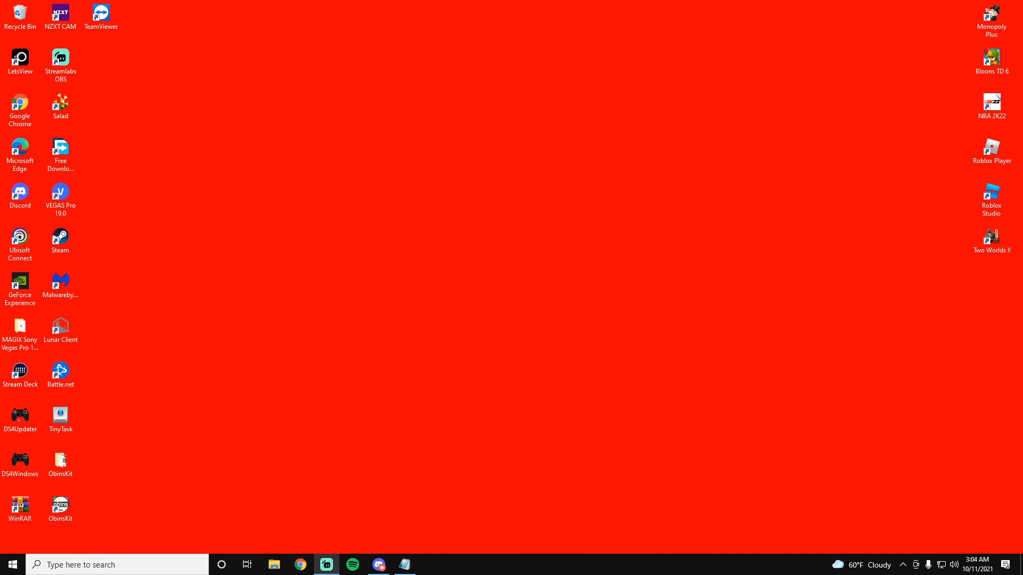
# - Set the Yeti Classic microphone's default format to 2 channel, 16 bit, 48000 Hz (DVD Quality)
pyautogui.click(300, 565)
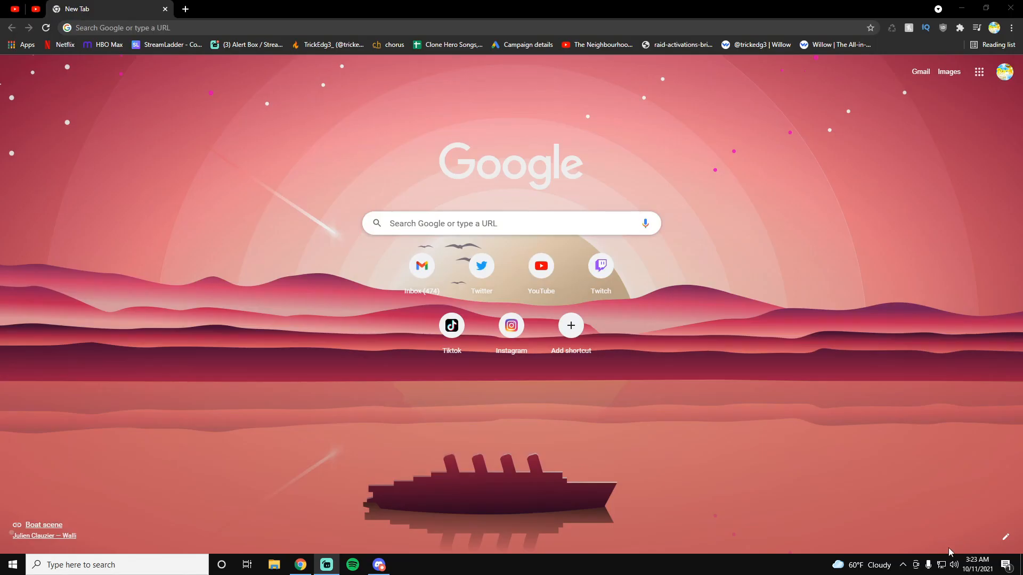
pyautogui.rightClick(953, 565)
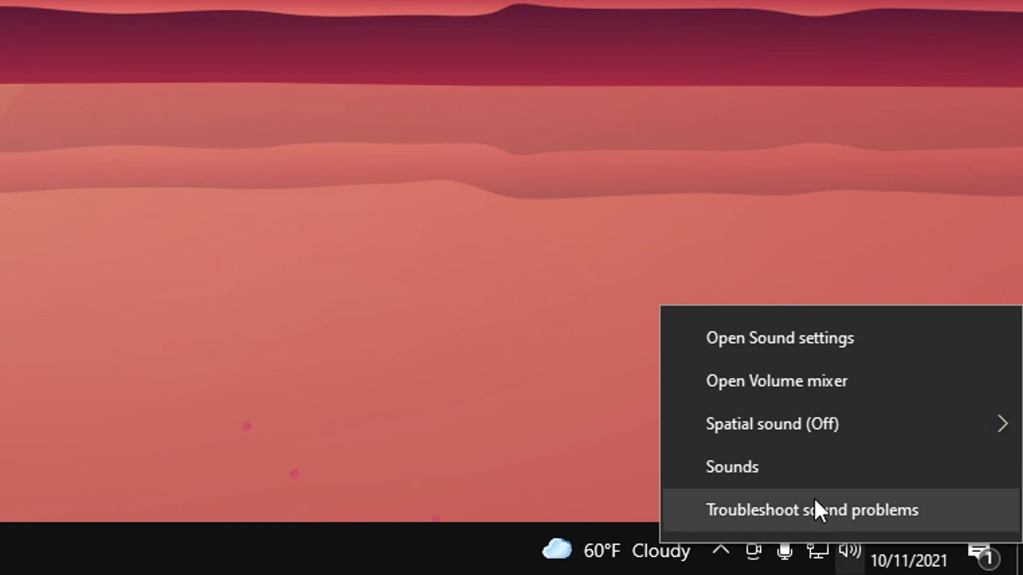
pyautogui.click(732, 467)
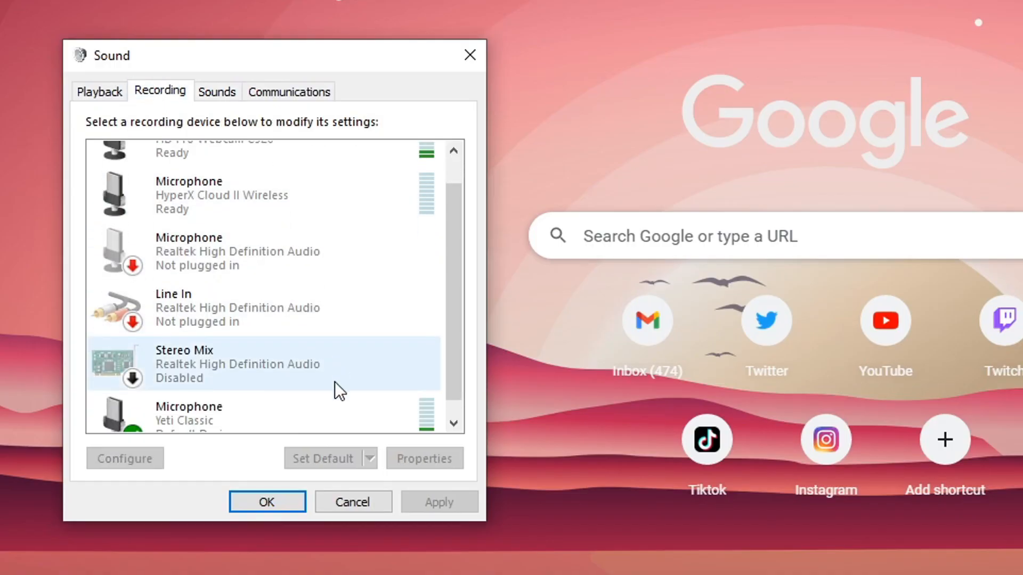
pyautogui.click(423, 458)
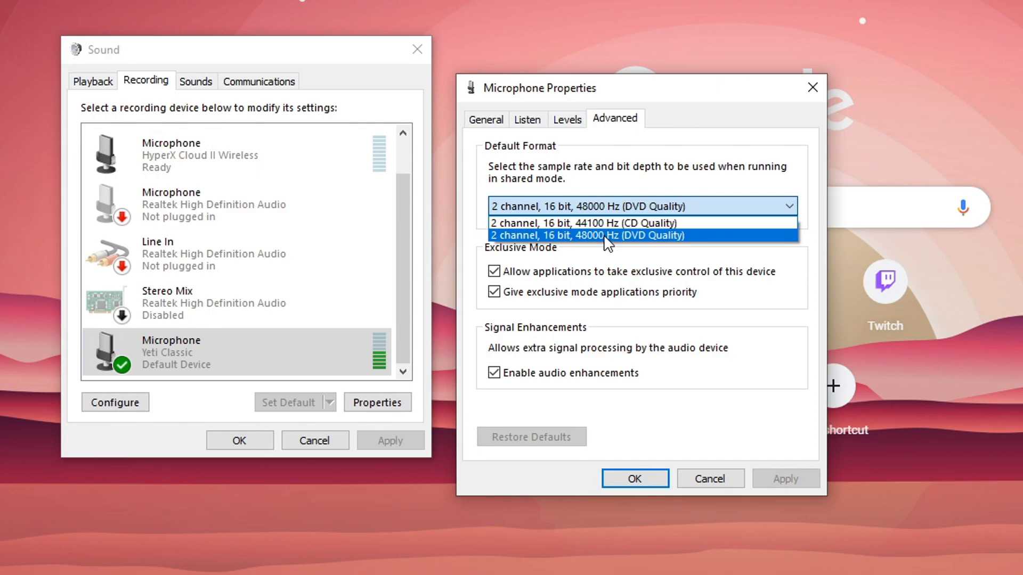
pyautogui.click(587, 235)
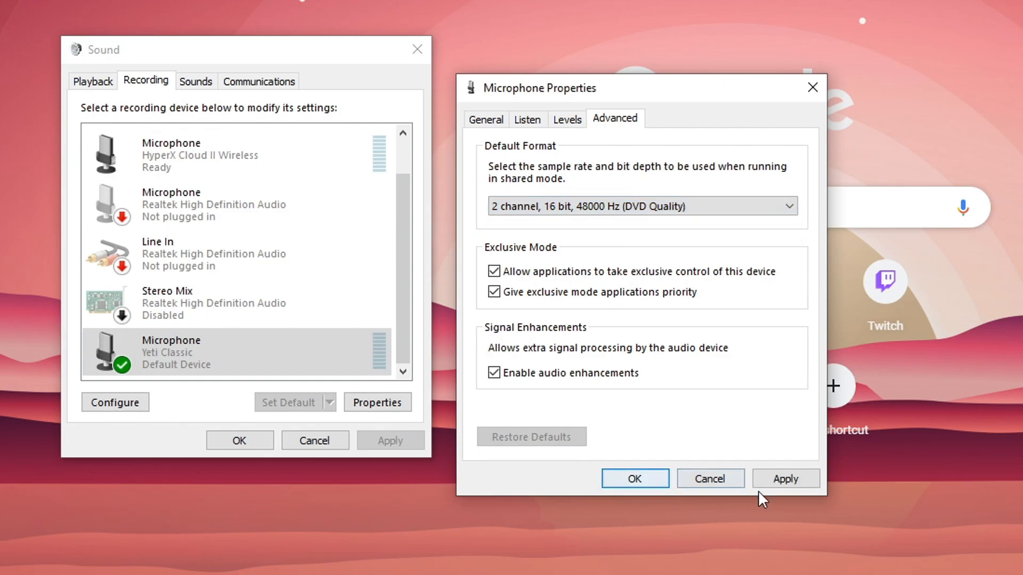
pyautogui.click(633, 478)
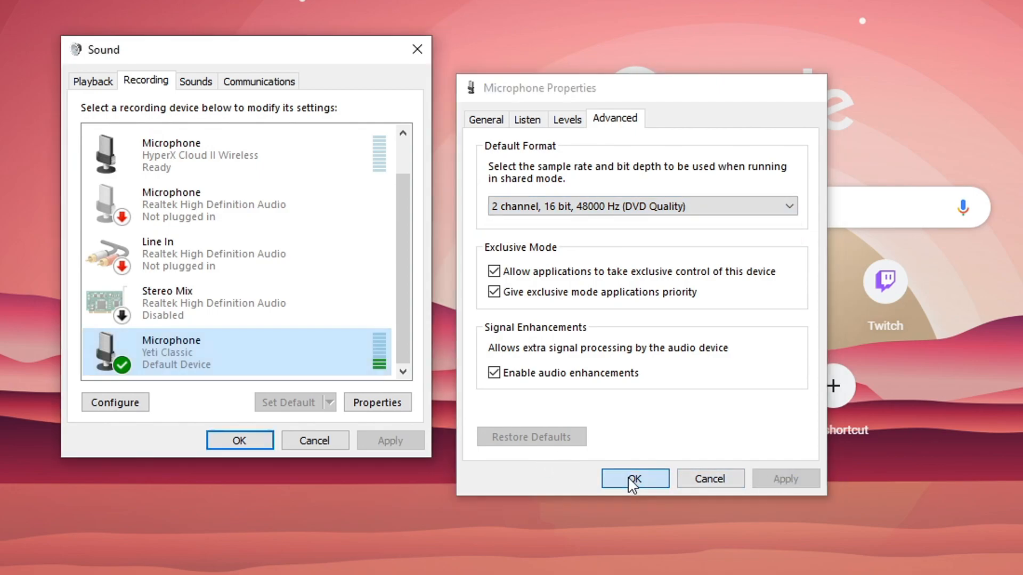
# - Reopen the Yeti Classic microphone's properties from the Recording devices list to view its level of 85
pyautogui.click(634, 479)
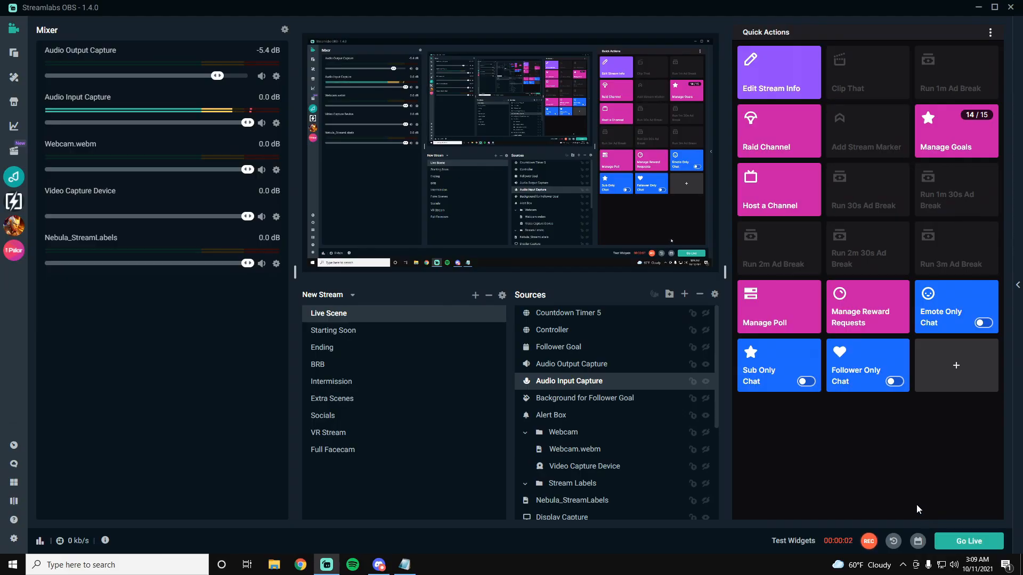
pyautogui.moveTo(872, 486)
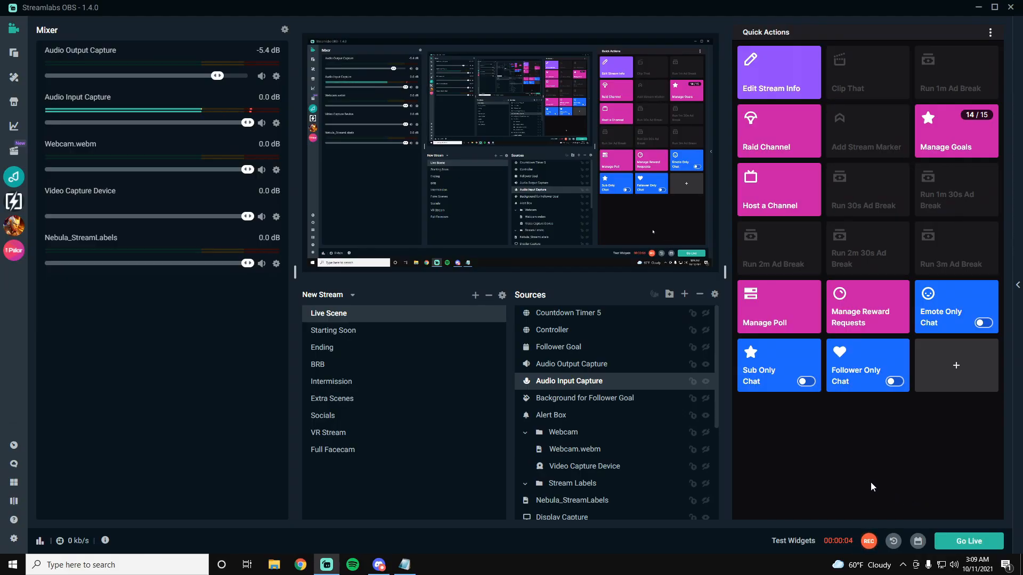
pyautogui.moveTo(918, 520)
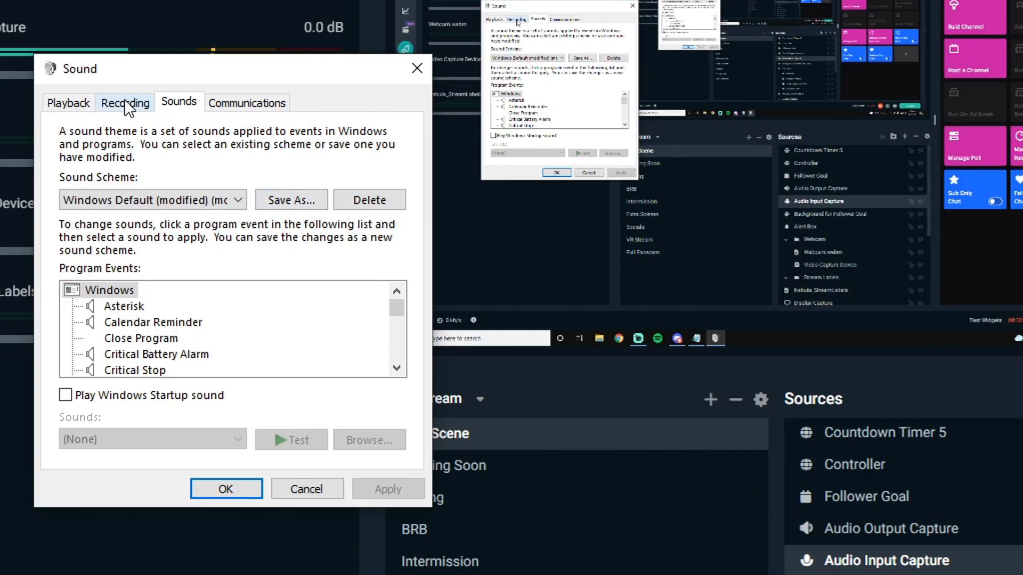
pyautogui.click(124, 102)
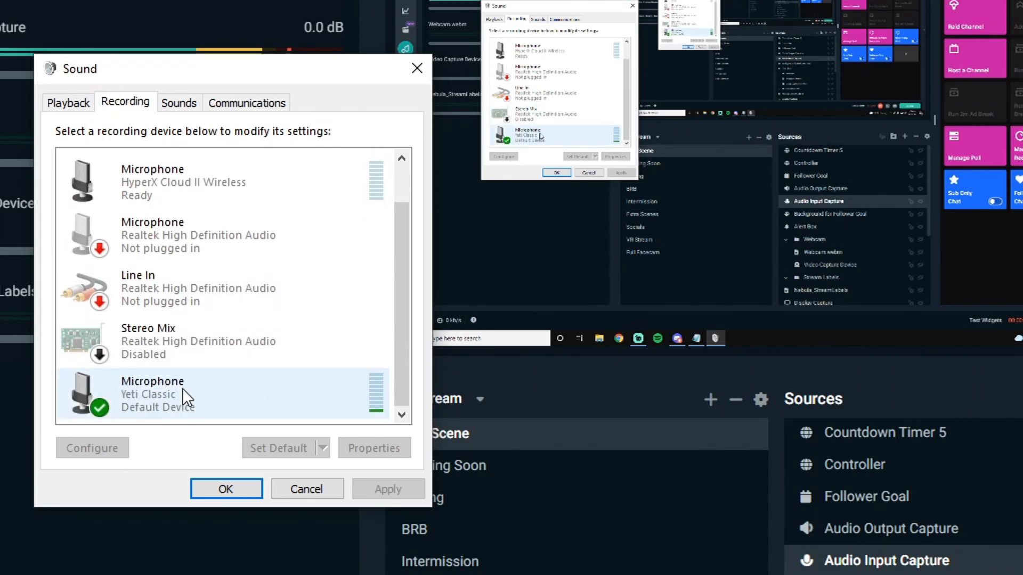
pyautogui.click(374, 448)
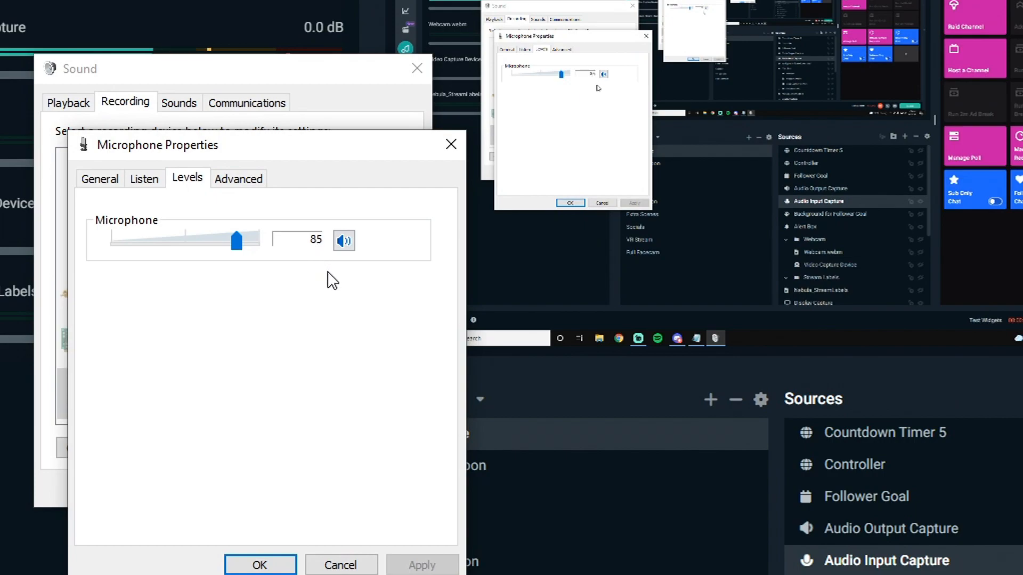
pyautogui.moveTo(336, 288)
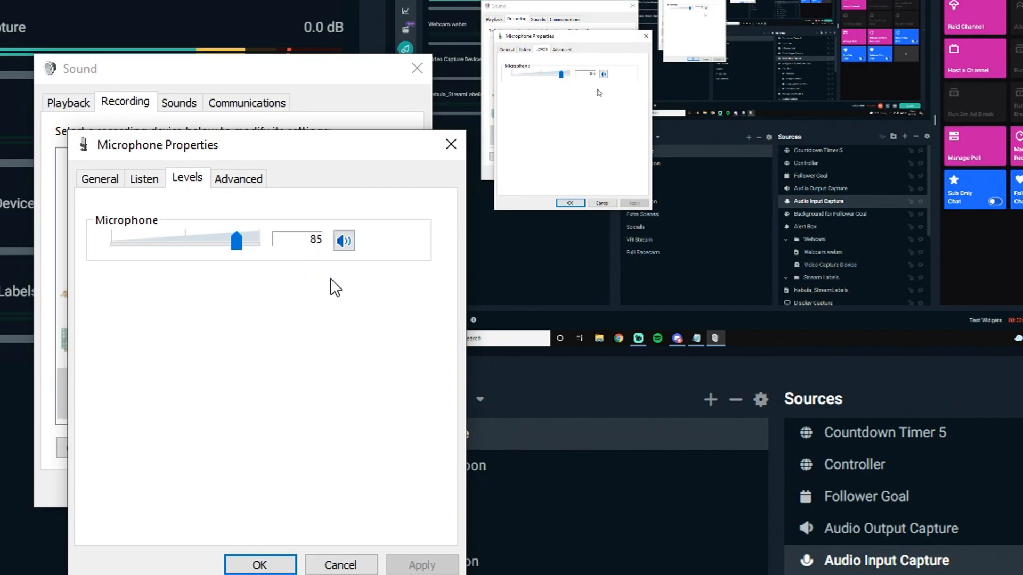
pyautogui.moveTo(553, 314)
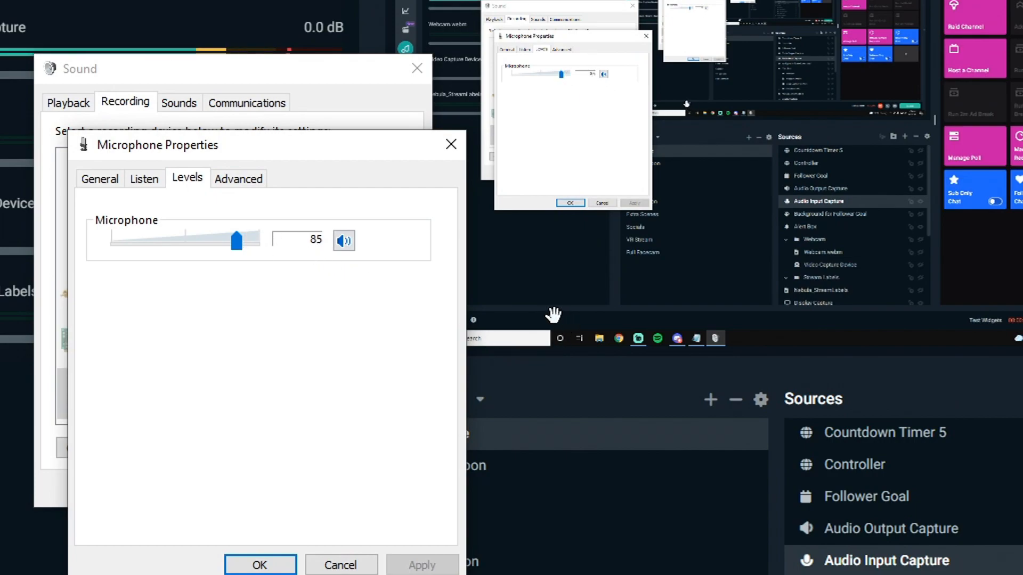
pyautogui.moveTo(473, 325)
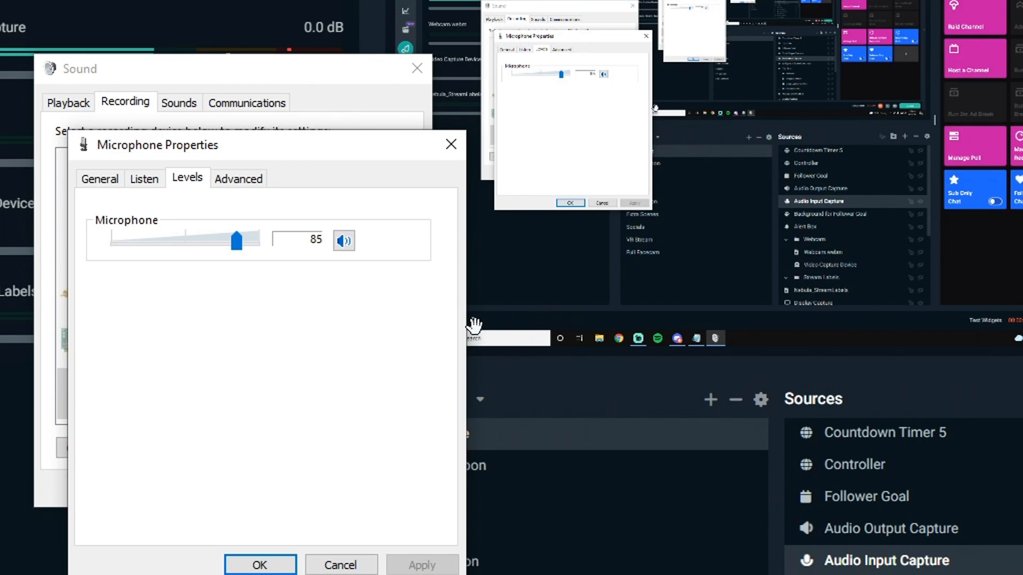
pyautogui.moveTo(437, 385)
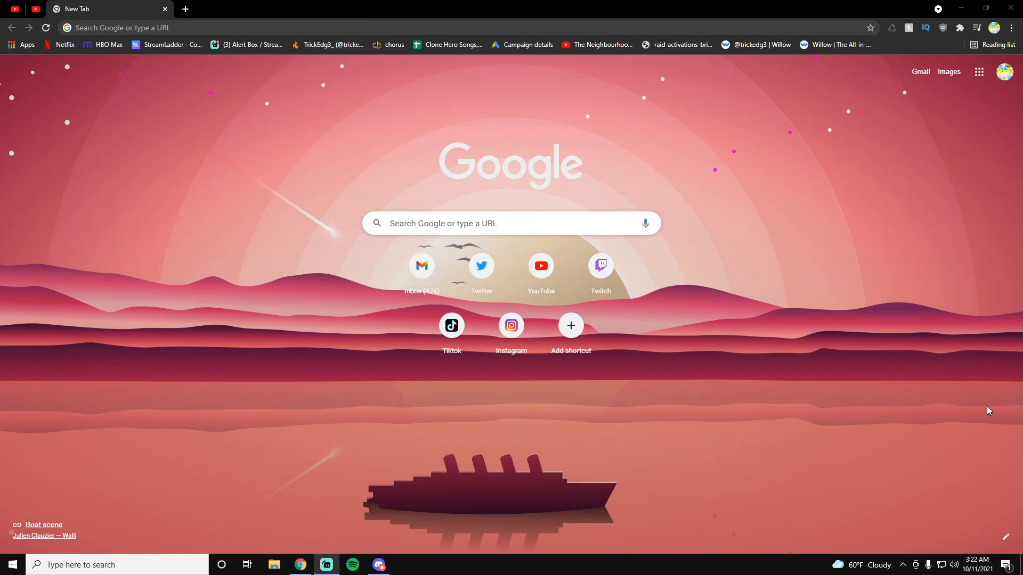
pyautogui.moveTo(919, 368)
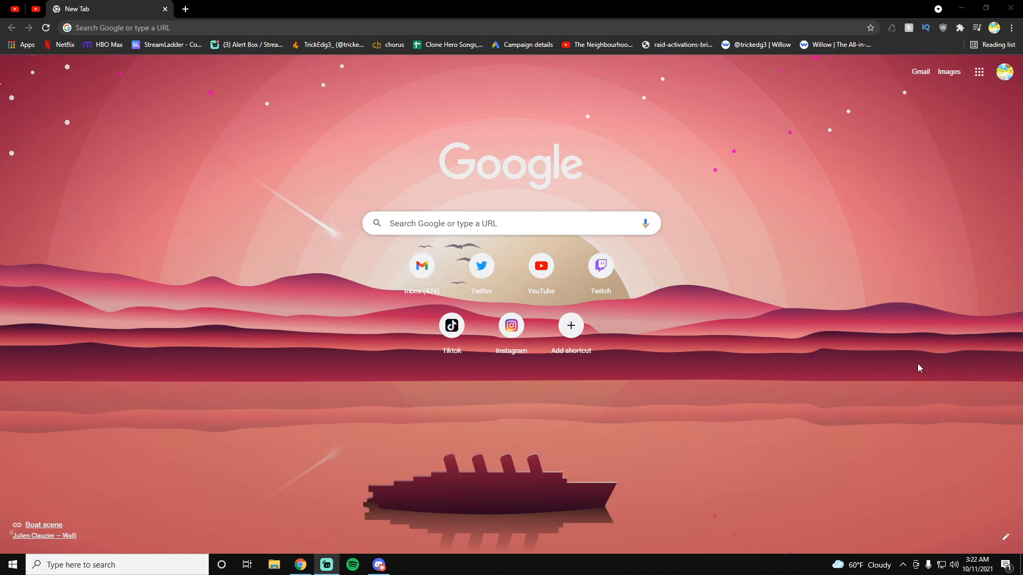
pyautogui.moveTo(804, 459)
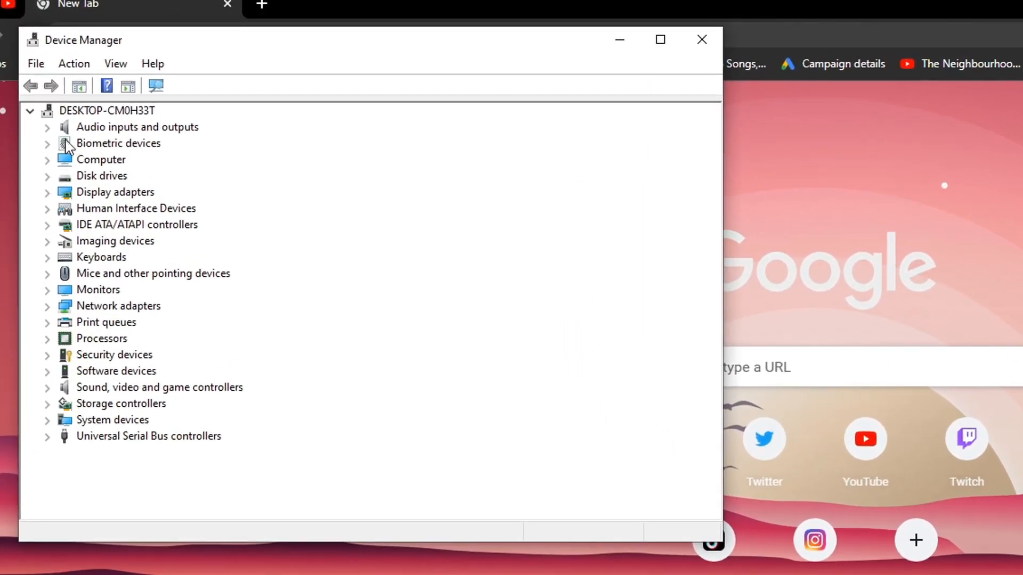
# - Search automatically for an updated Microphone (Yeti Classic) driver under Audio inputs and outputs
pyautogui.click(47, 126)
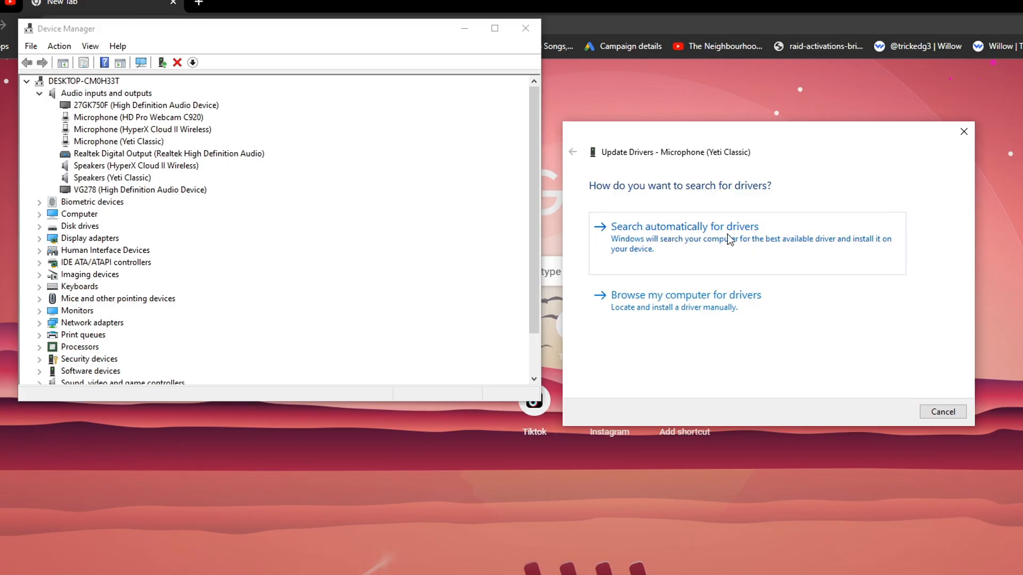
pyautogui.click(683, 227)
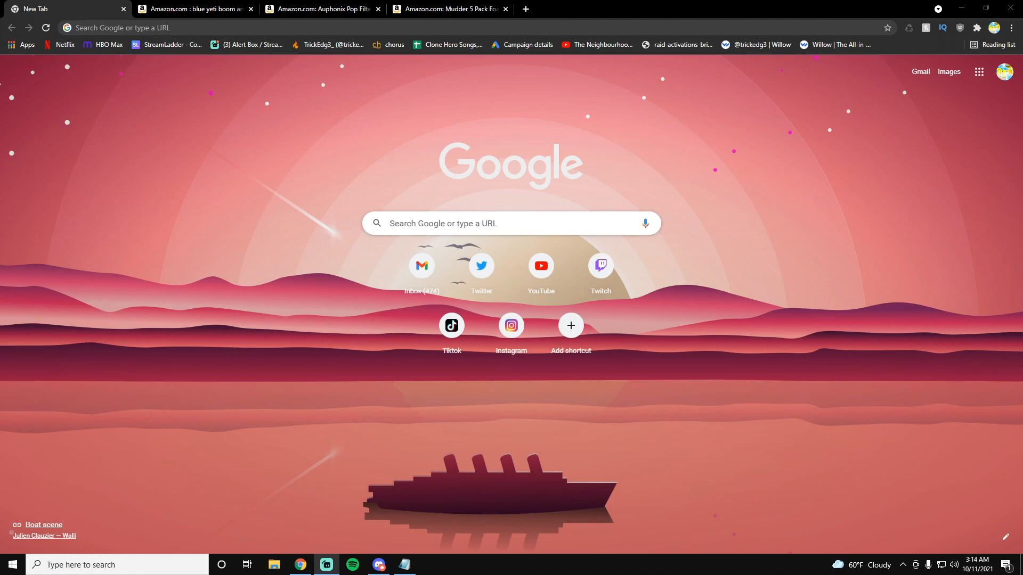
# - View the Blue Yeti boom arm search tab, then the Mudder 5 Pack foam mic cover tab
pyautogui.click(190, 9)
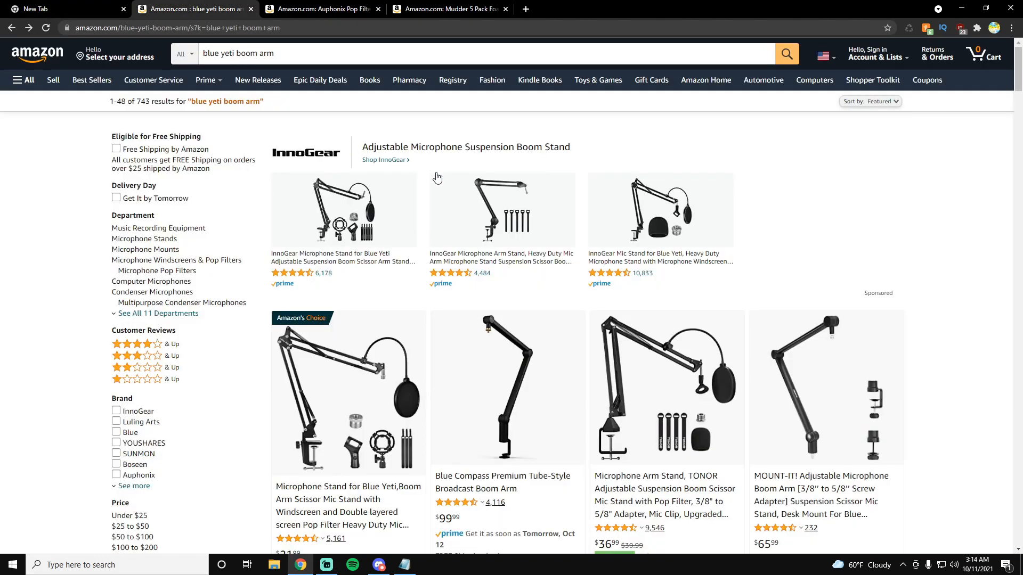
pyautogui.moveTo(697, 284)
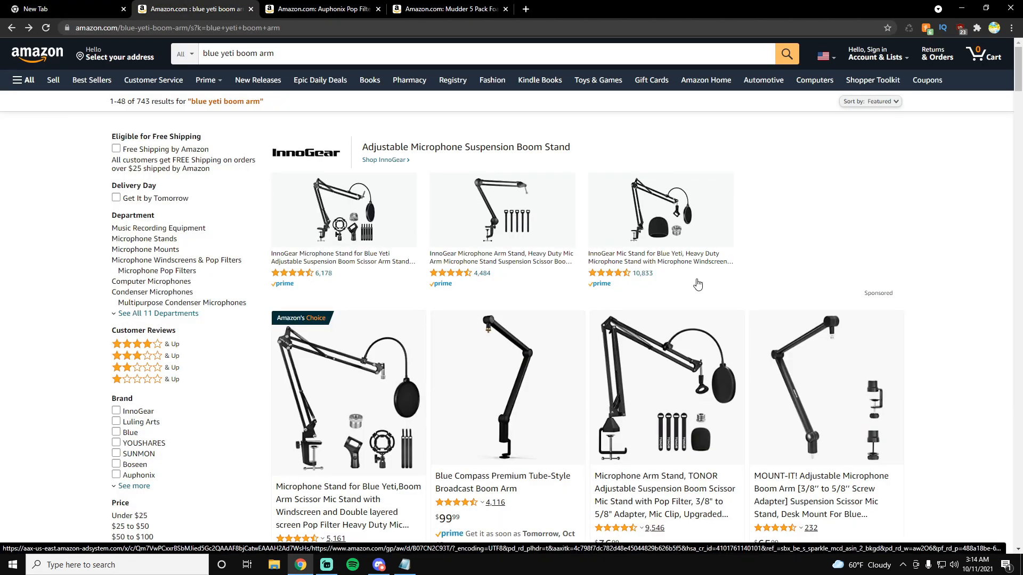
pyautogui.moveTo(731, 299)
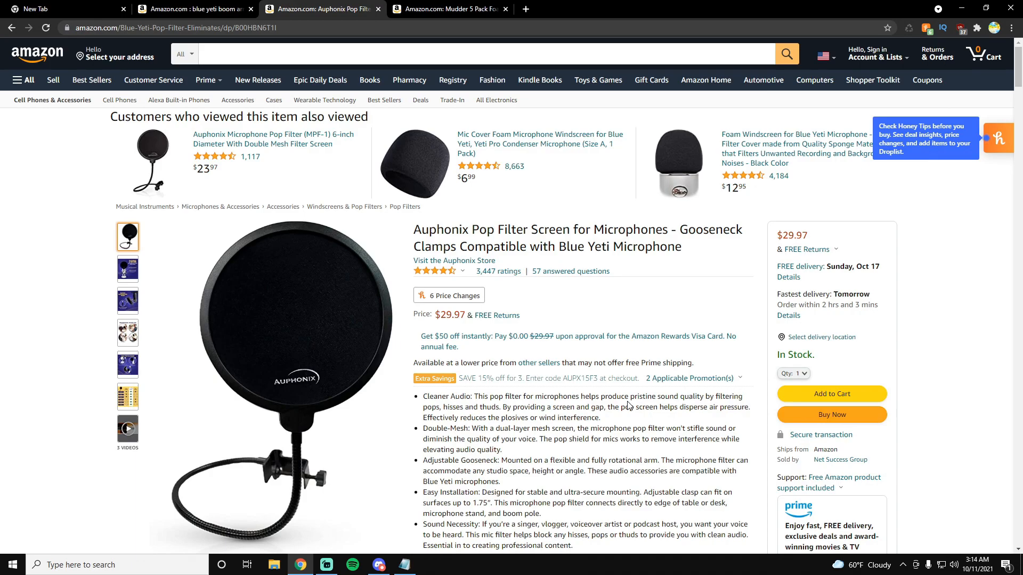
pyautogui.click(448, 8)
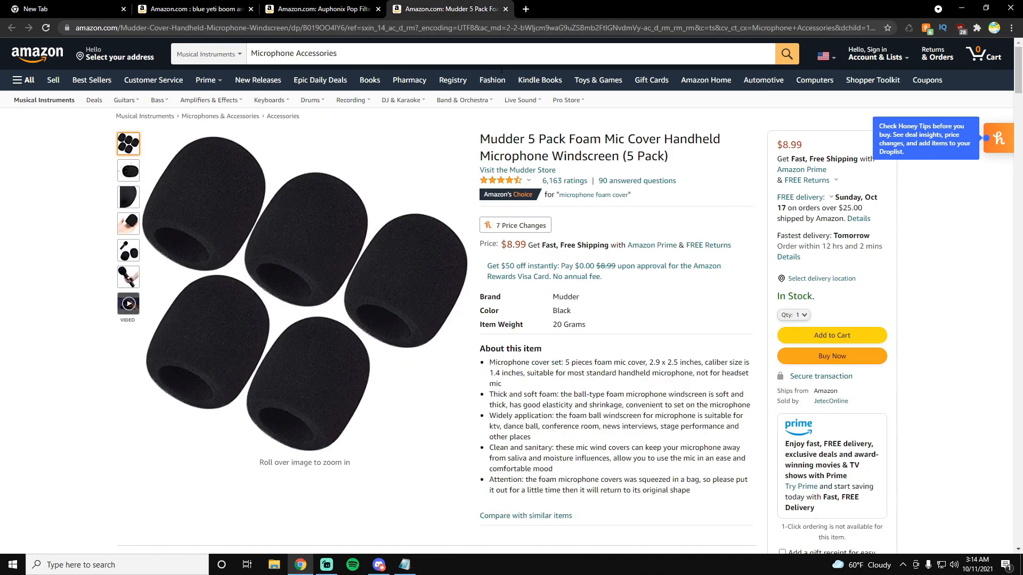
pyautogui.moveTo(646, 318)
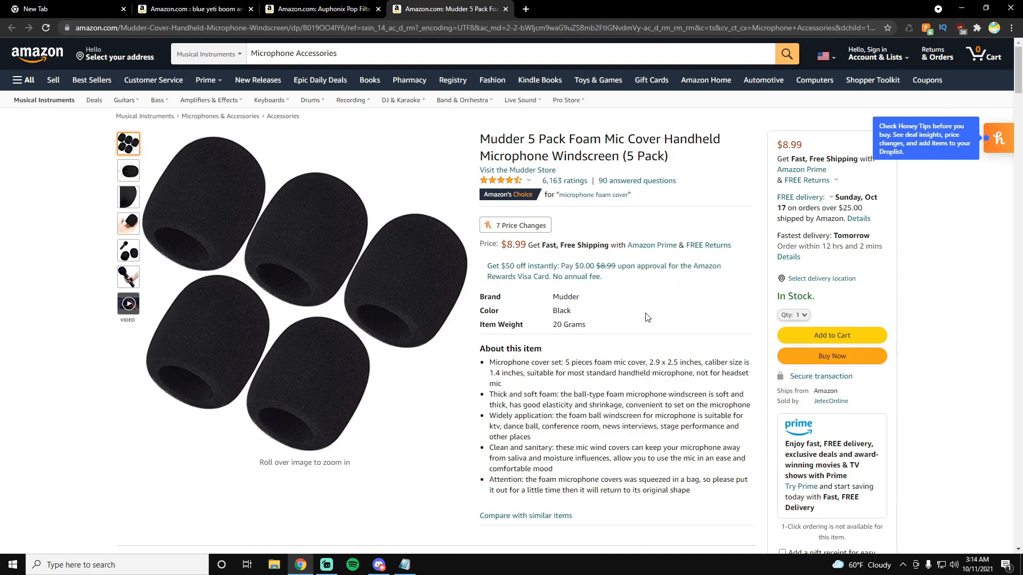
pyautogui.moveTo(685, 328)
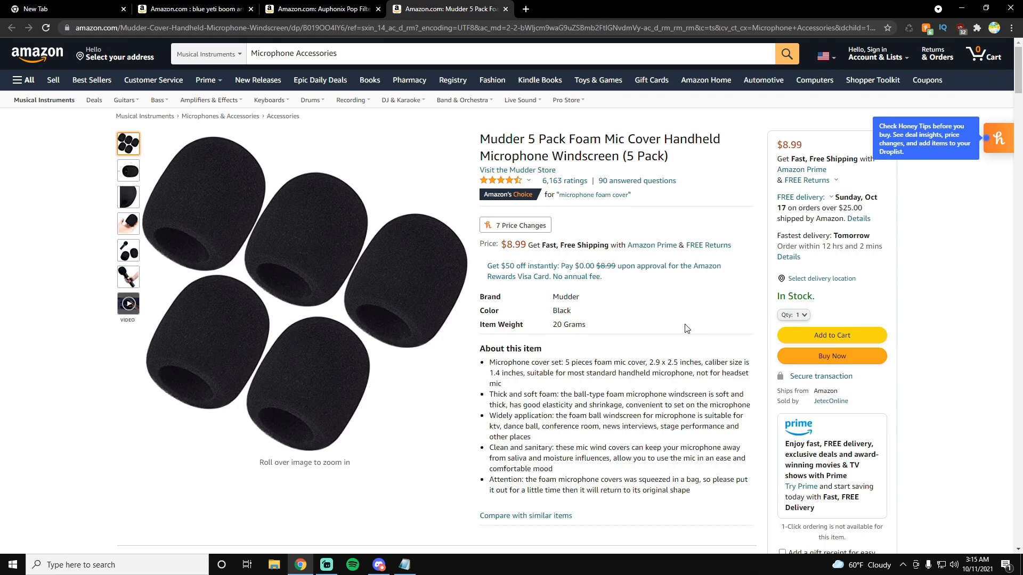
# - Open the Audio Input Capture filters and switch Noise Suppression to the RNNoise method
pyautogui.click(326, 564)
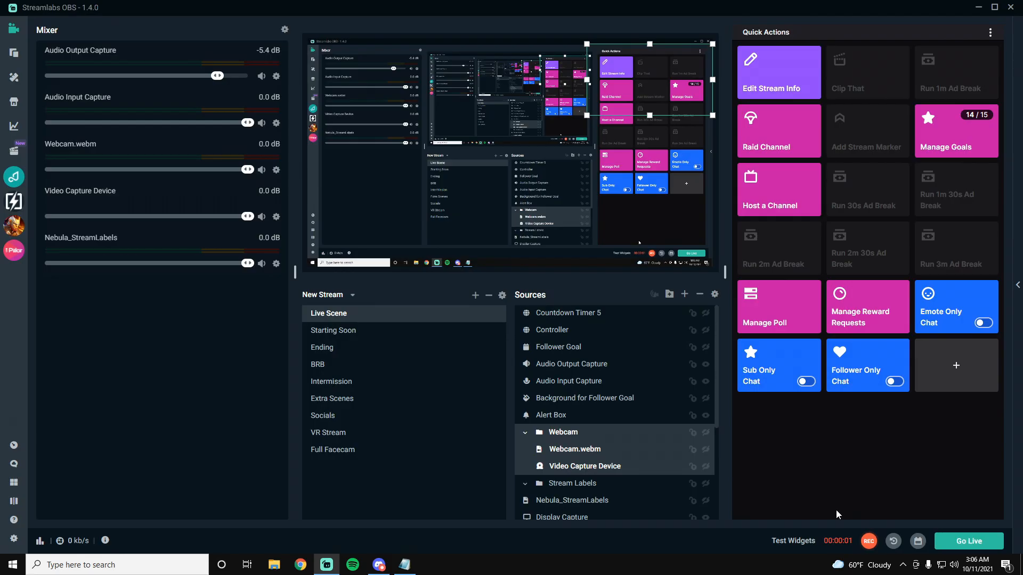
pyautogui.moveTo(922, 463)
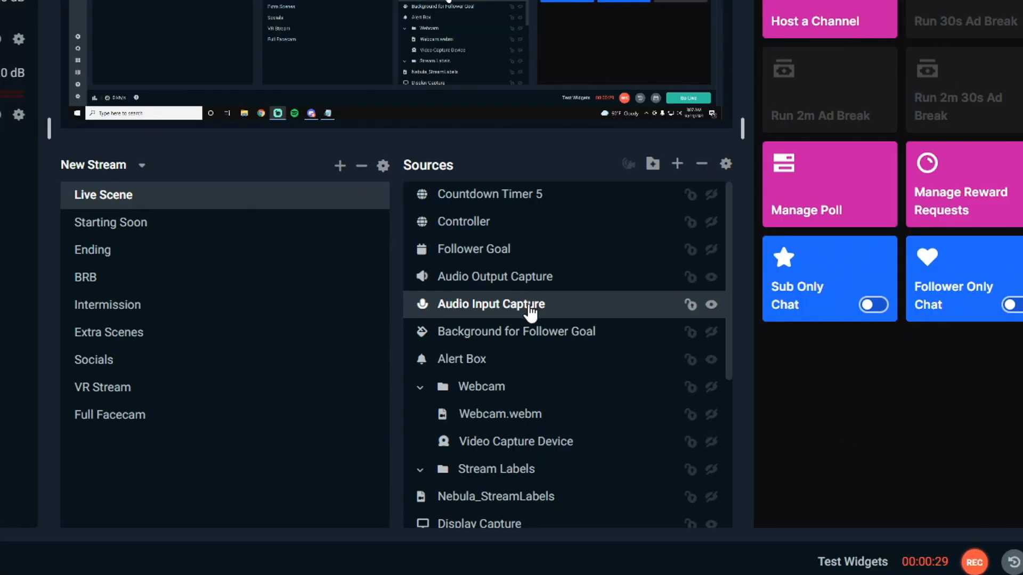
pyautogui.rightClick(491, 304)
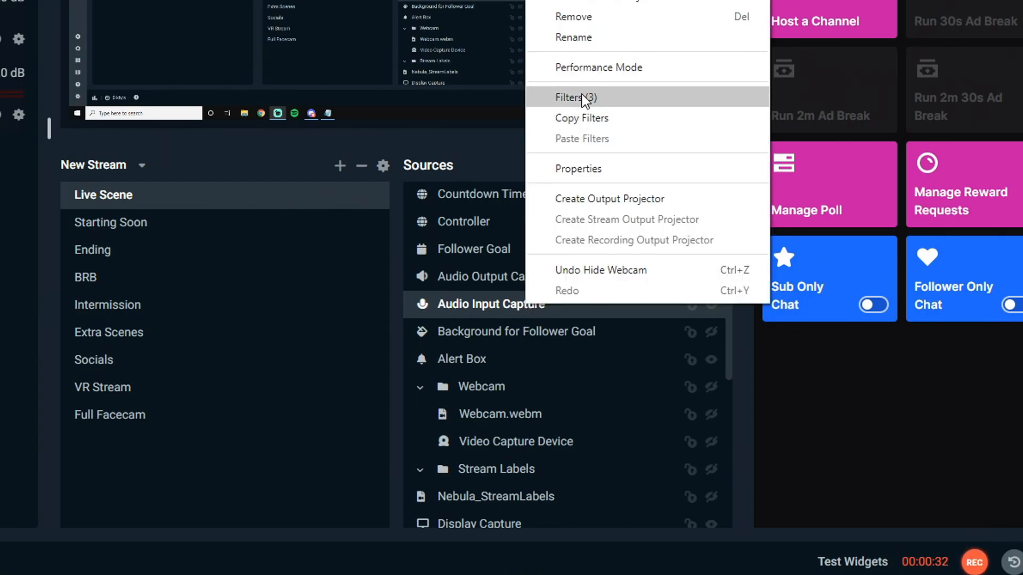
pyautogui.click(575, 97)
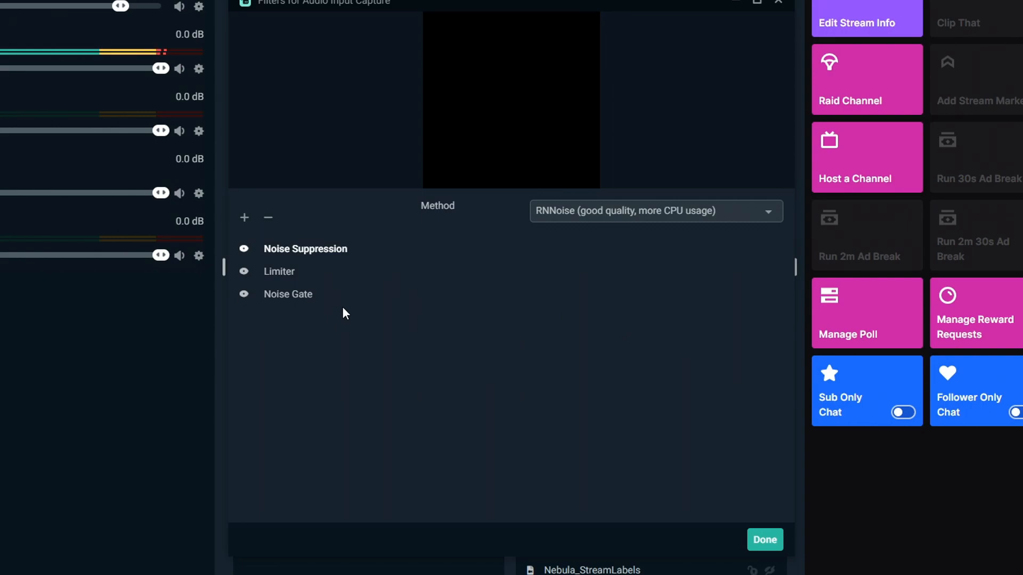
pyautogui.moveTo(336, 277)
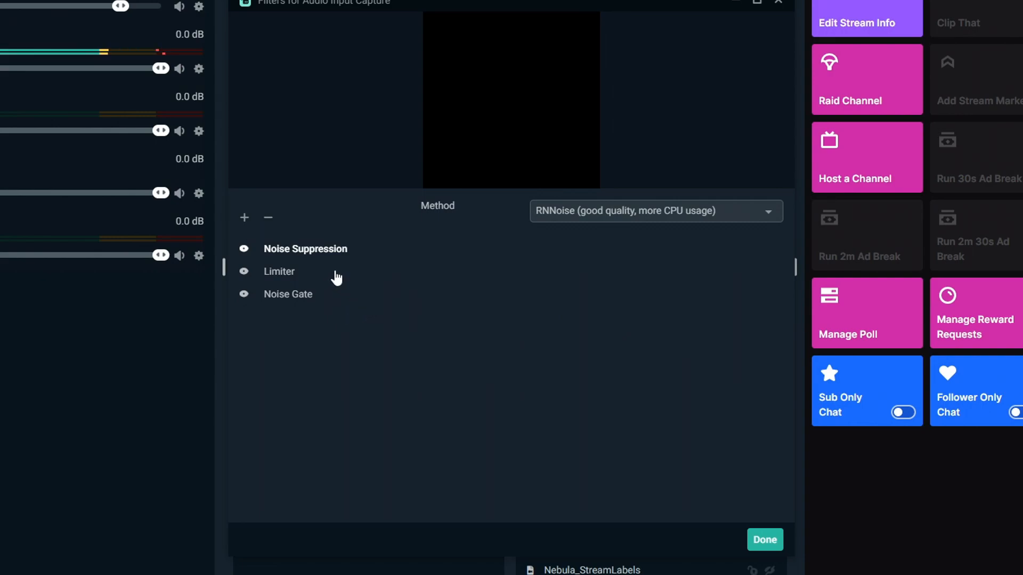
pyautogui.moveTo(346, 281)
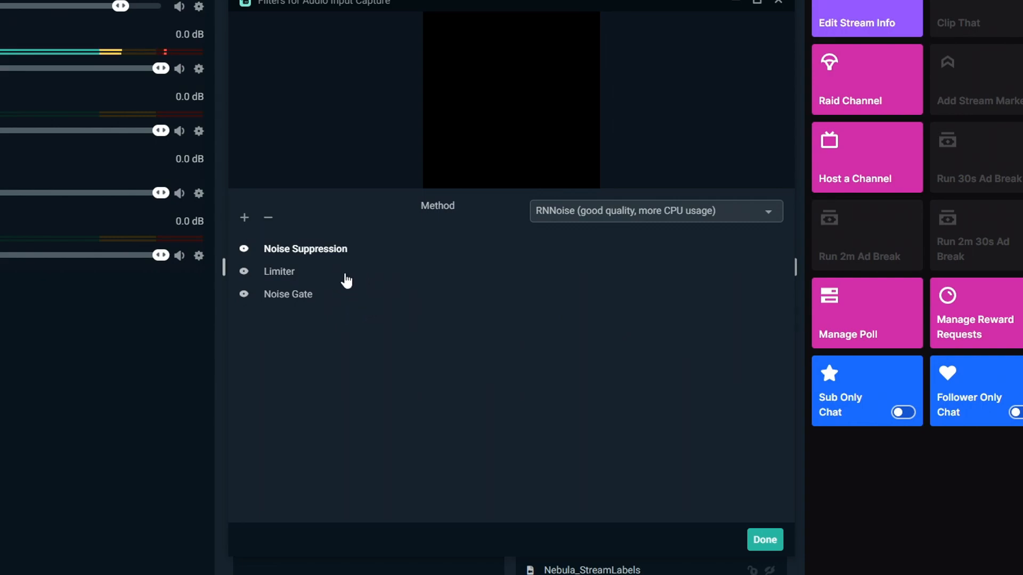
pyautogui.moveTo(576, 219)
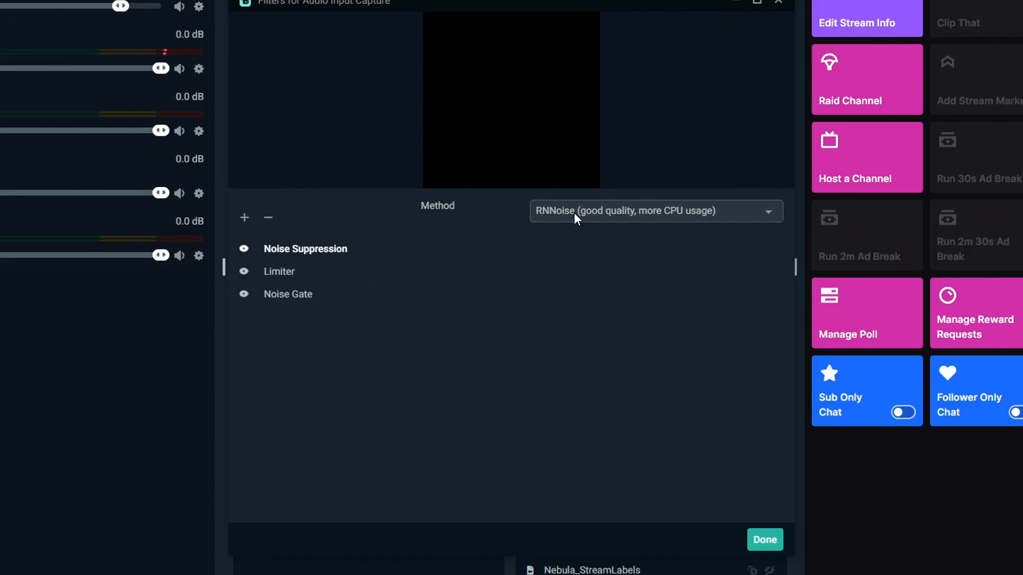
pyautogui.click(654, 211)
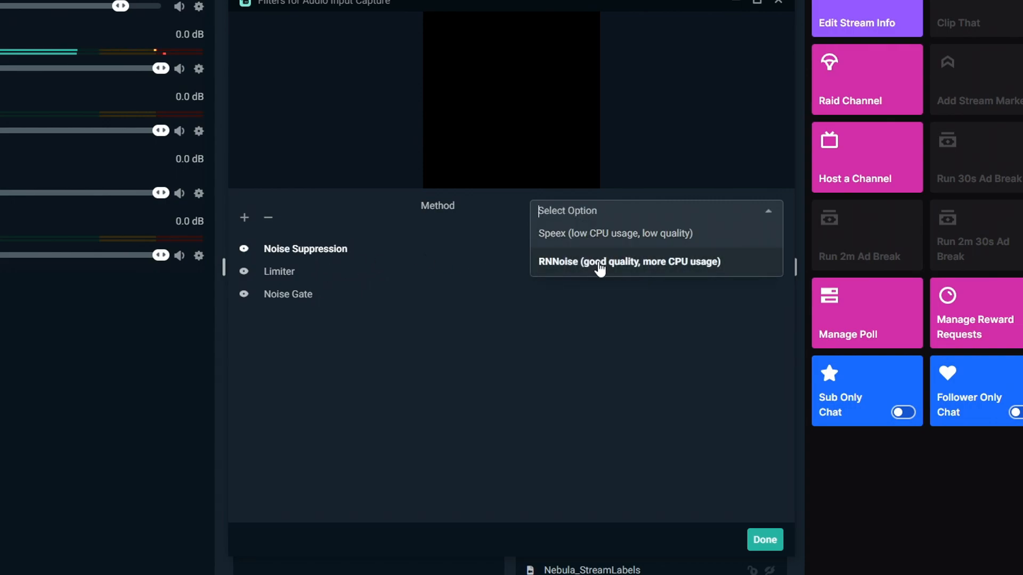
pyautogui.moveTo(610, 244)
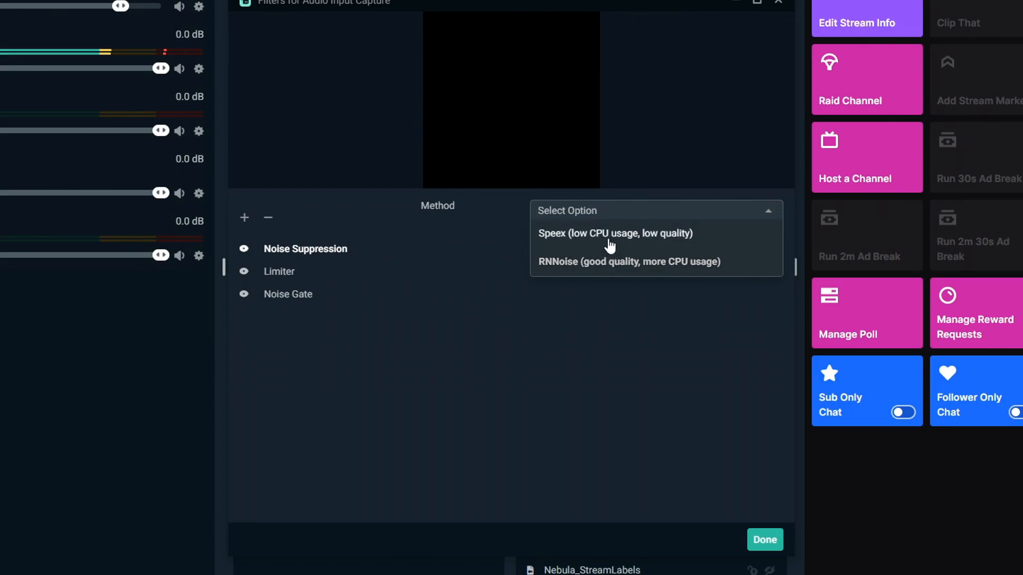
pyautogui.click(628, 262)
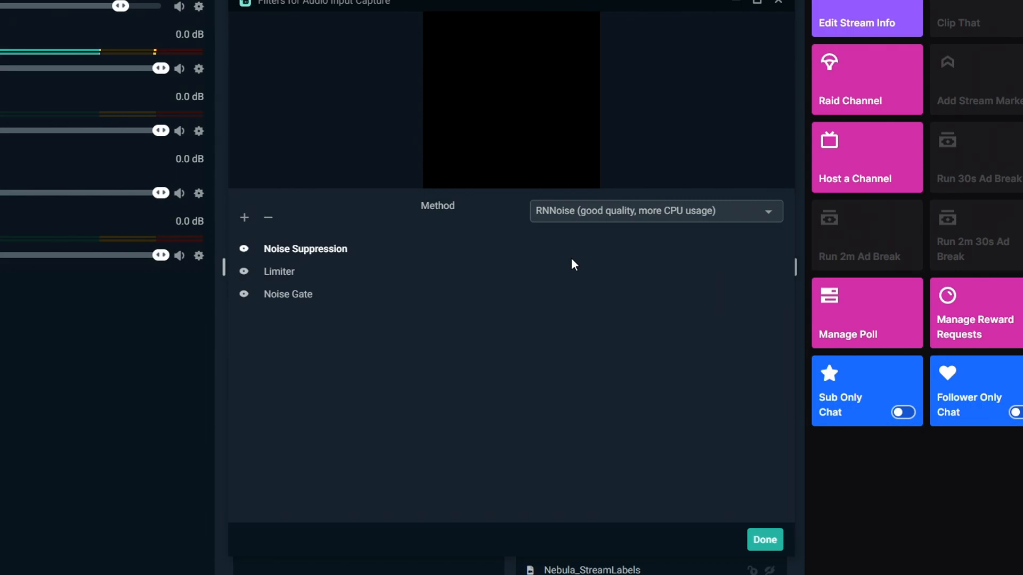
# - Select the Limiter filter to view its Threshold -7.5 and Release 60 settings
pyautogui.click(279, 272)
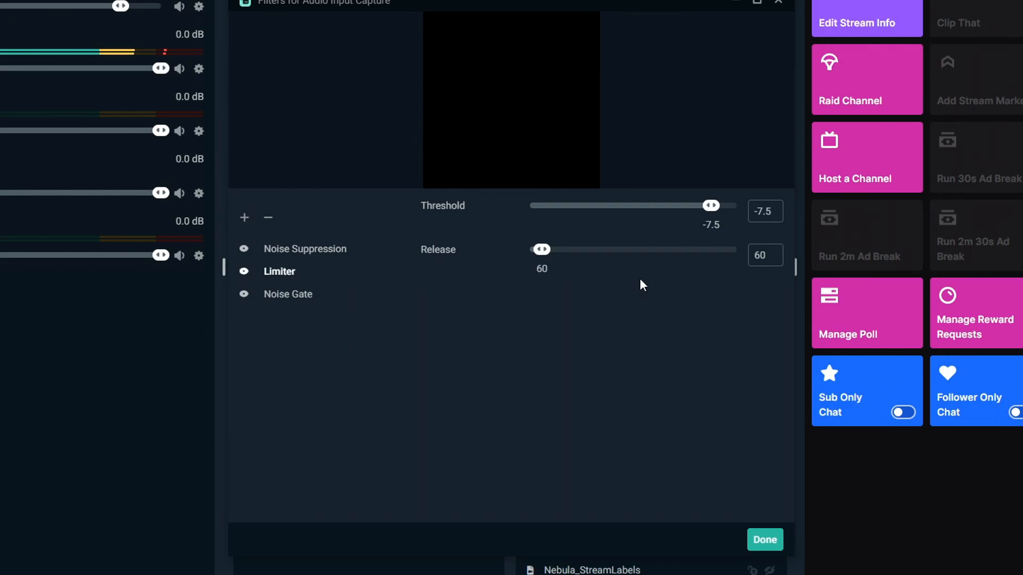
pyautogui.moveTo(682, 320)
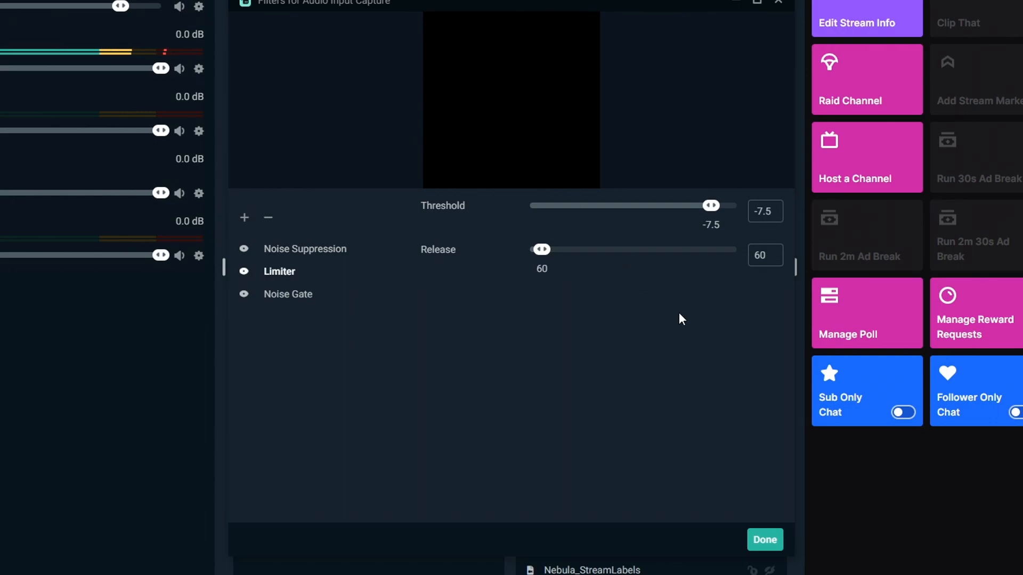
pyautogui.moveTo(89, 69)
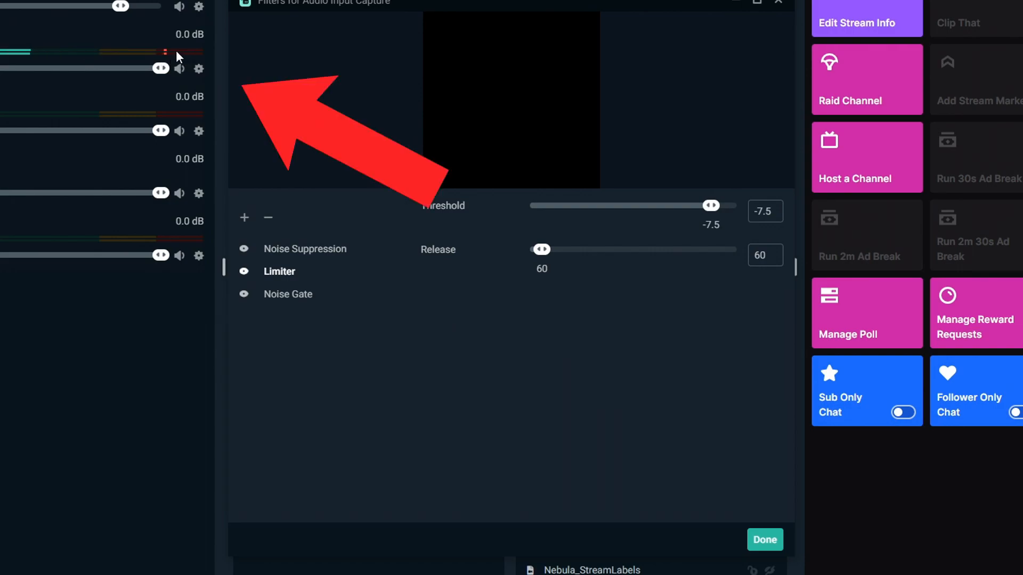
pyautogui.moveTo(189, 52)
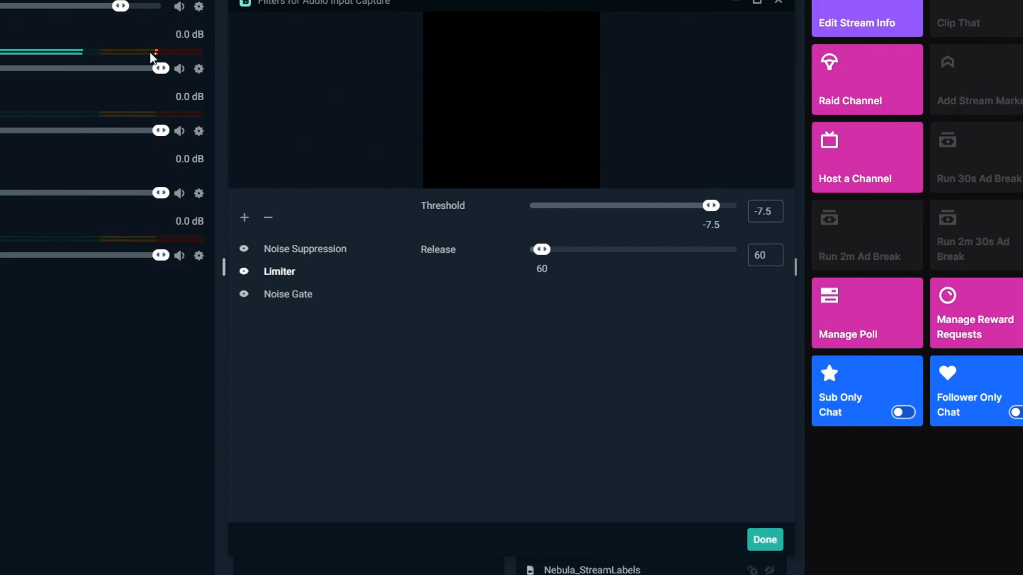
pyautogui.moveTo(886, 277)
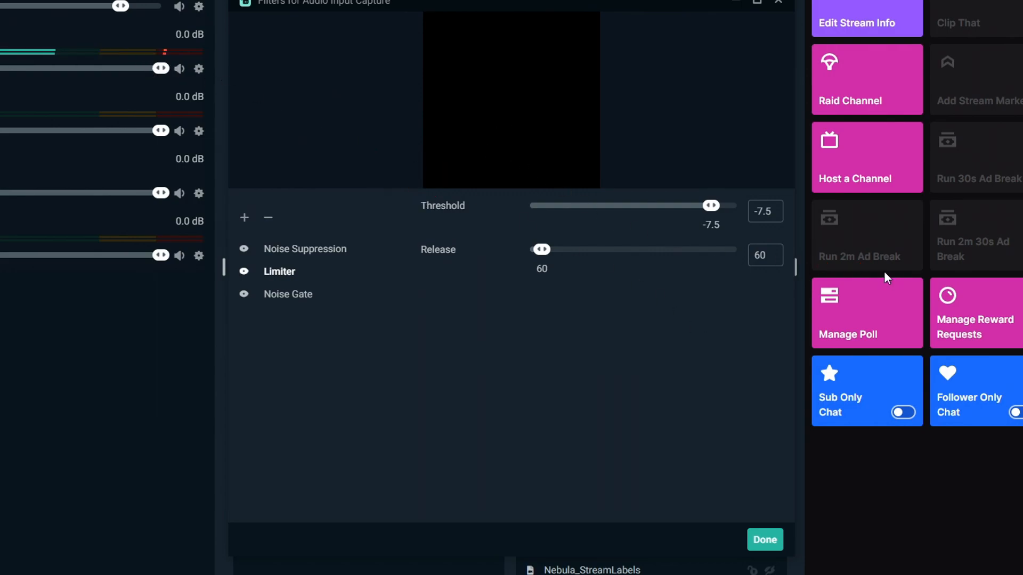
pyautogui.moveTo(705, 327)
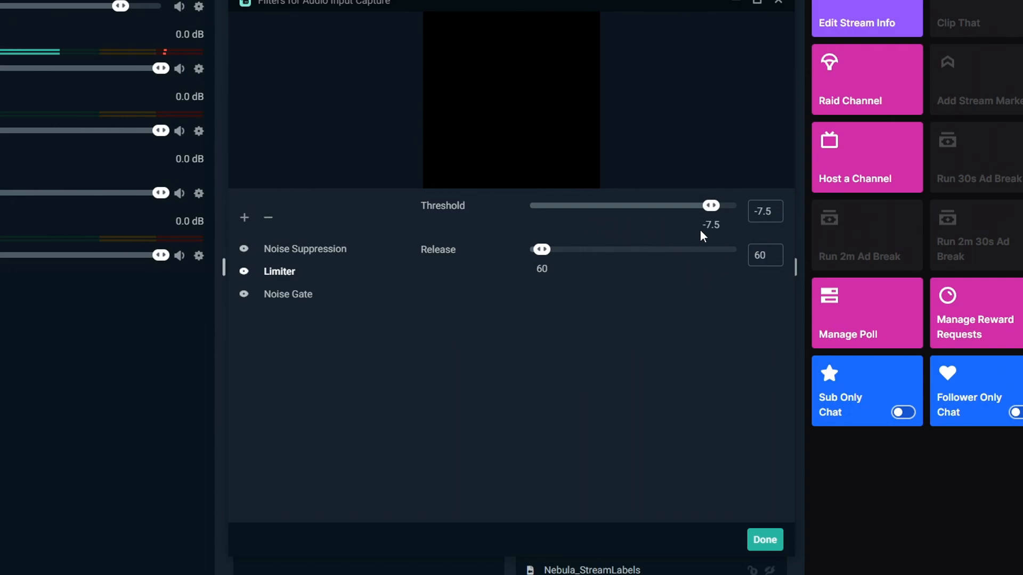
pyautogui.moveTo(417, 273)
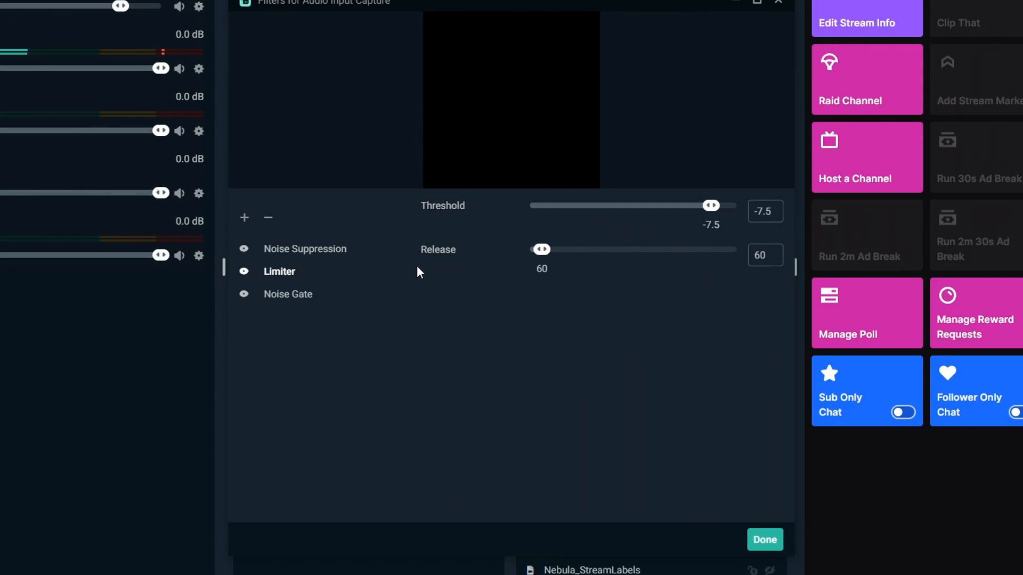
# - Select the Noise Gate filter to view its Close -28 and Open -21 thresholds
pyautogui.click(287, 293)
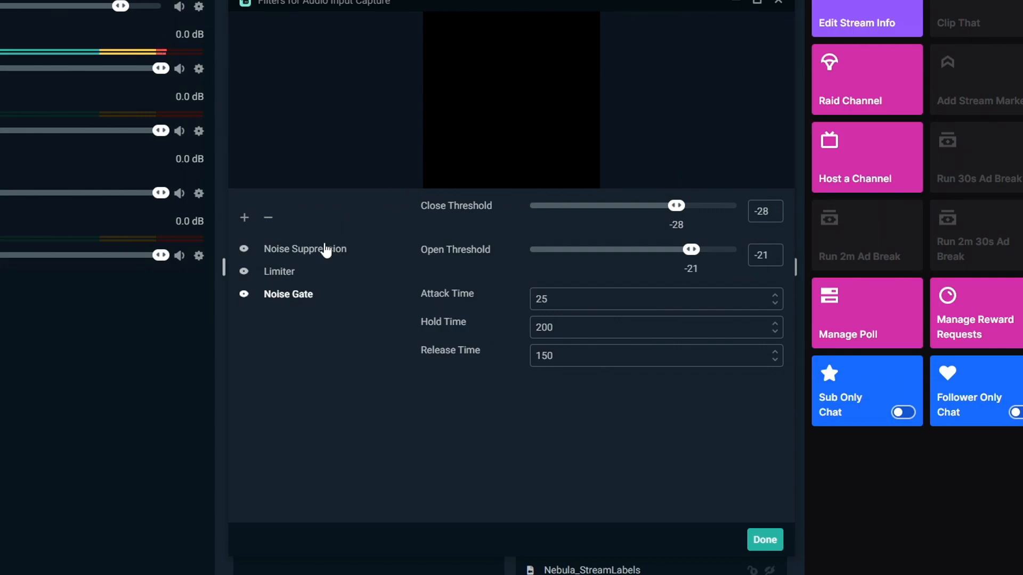
pyautogui.moveTo(432, 312)
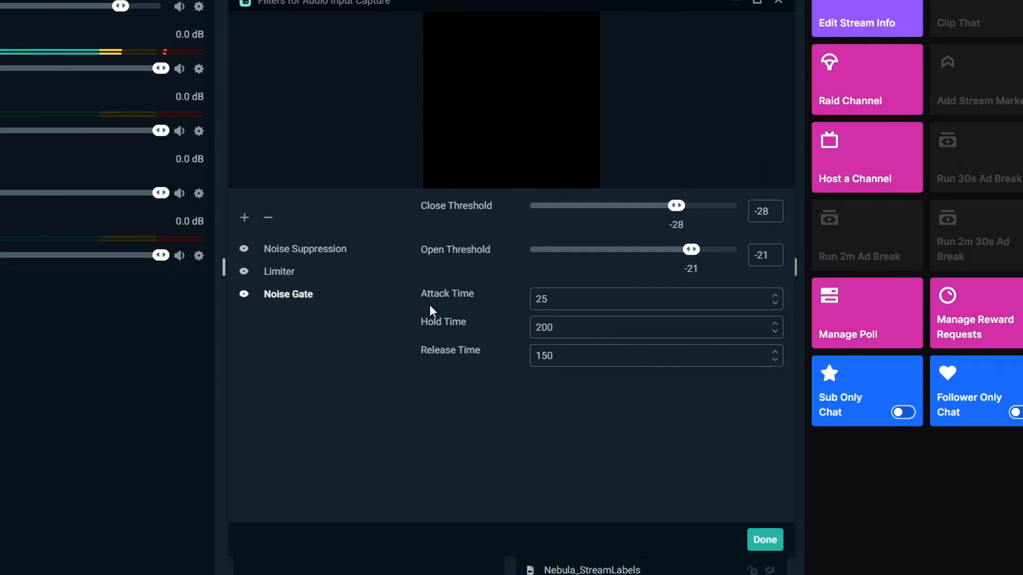
pyautogui.moveTo(530, 275)
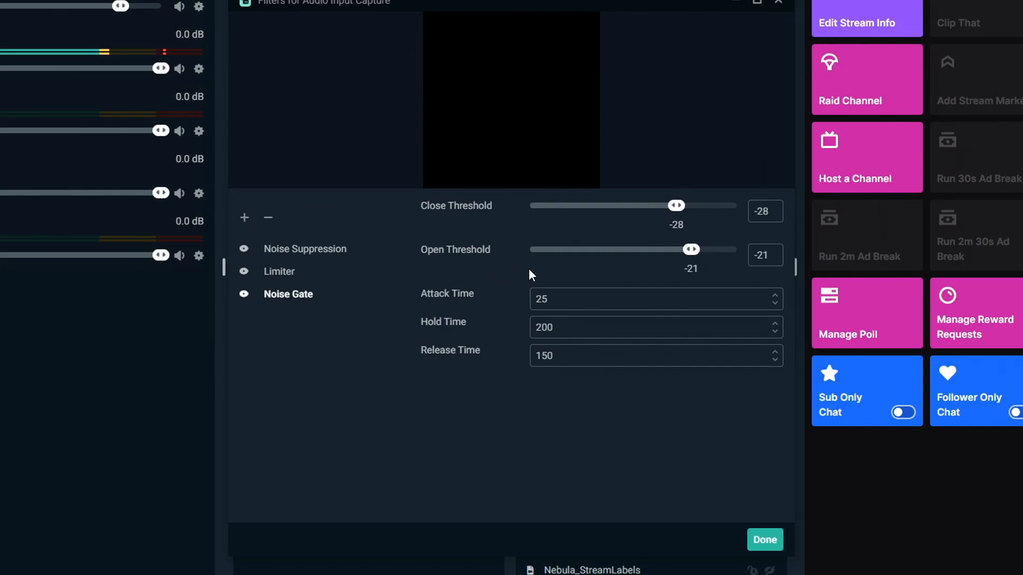
pyautogui.moveTo(677, 206)
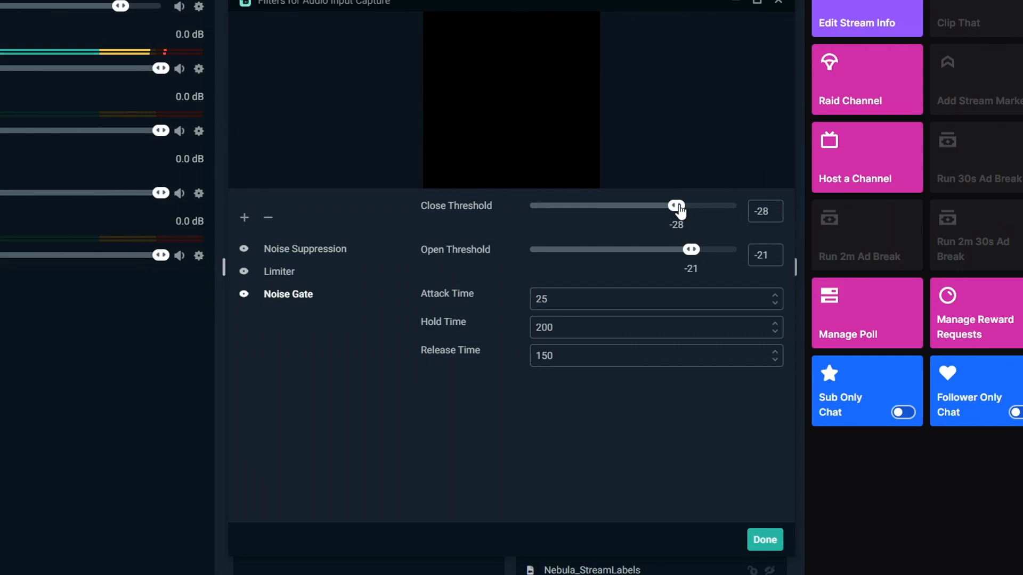
pyautogui.moveTo(656, 218)
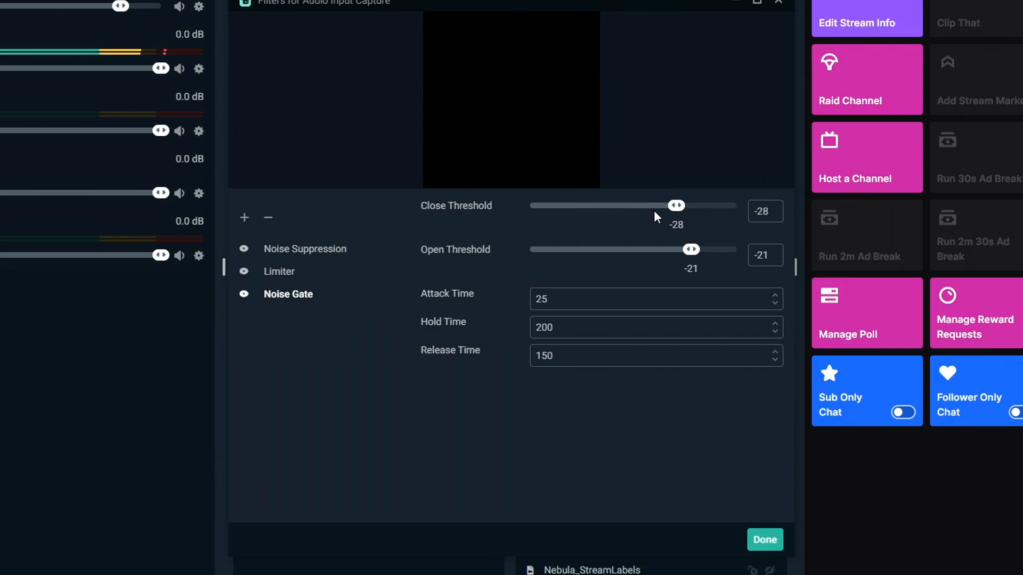
pyautogui.moveTo(688, 252)
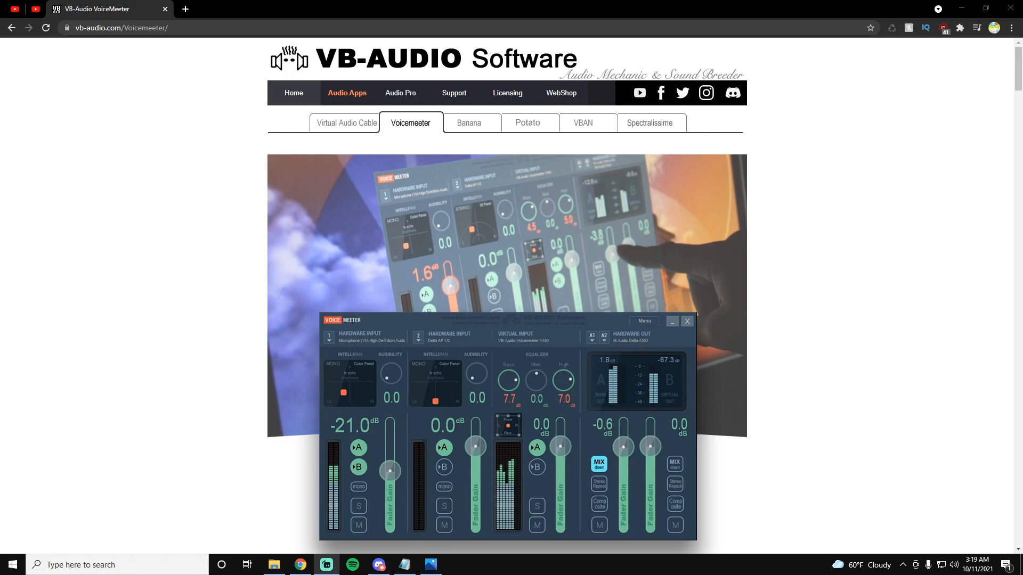
# - Scroll the Voicemeeter page down to the Voicemeeter 1.0.7.8 download options
pyautogui.scroll(-3)
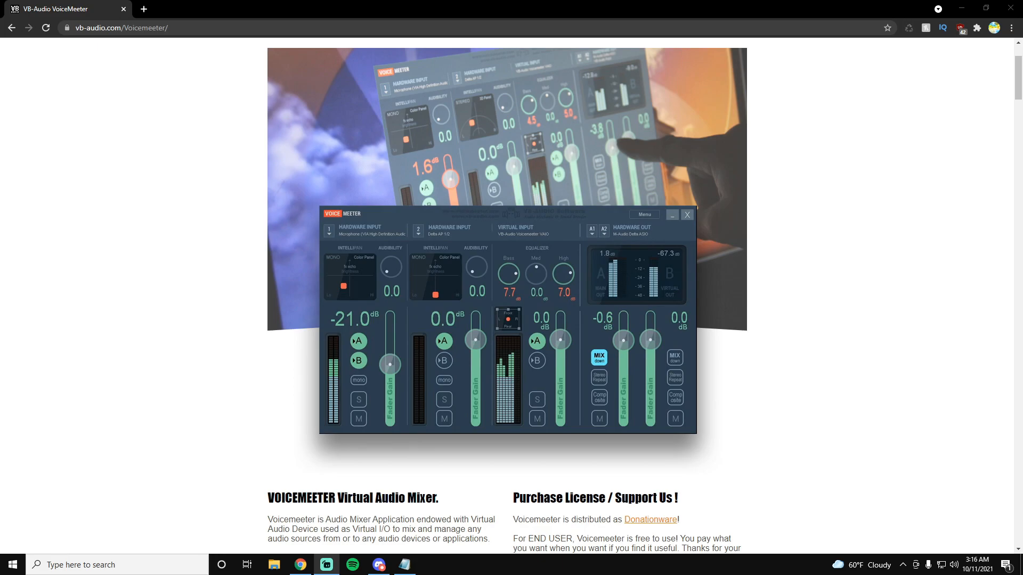
pyautogui.scroll(3)
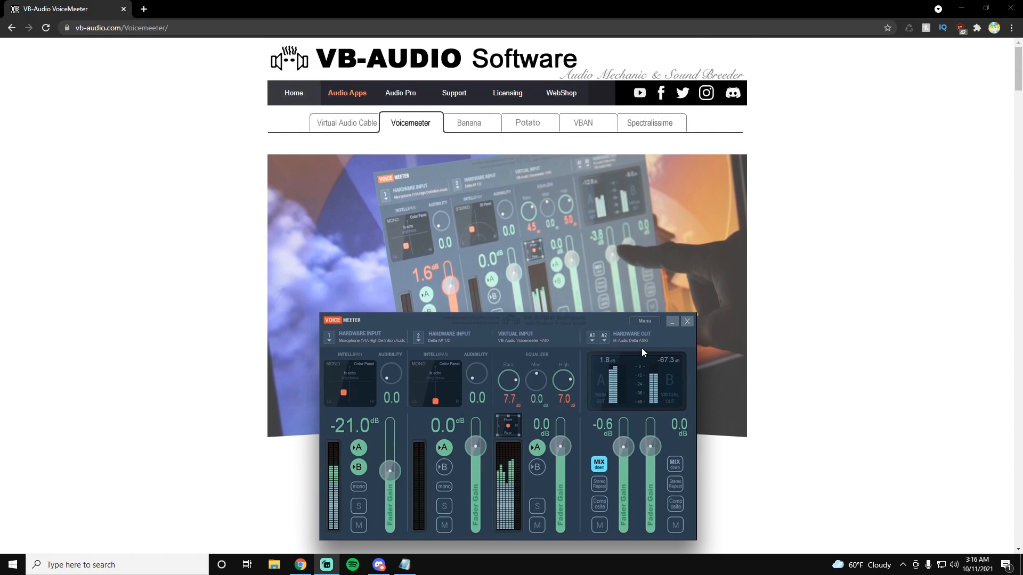
pyautogui.scroll(-3)
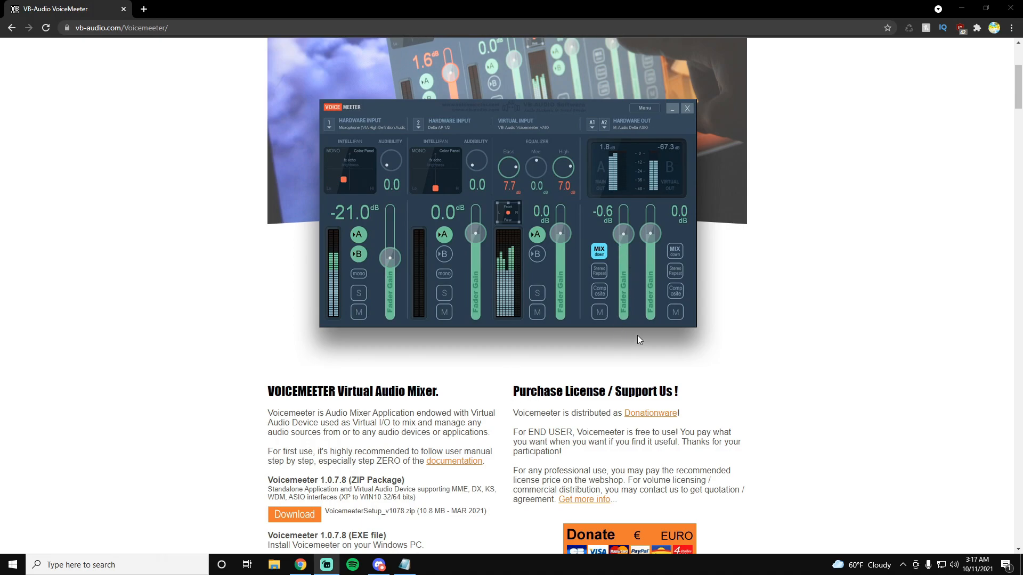
pyautogui.moveTo(667, 292)
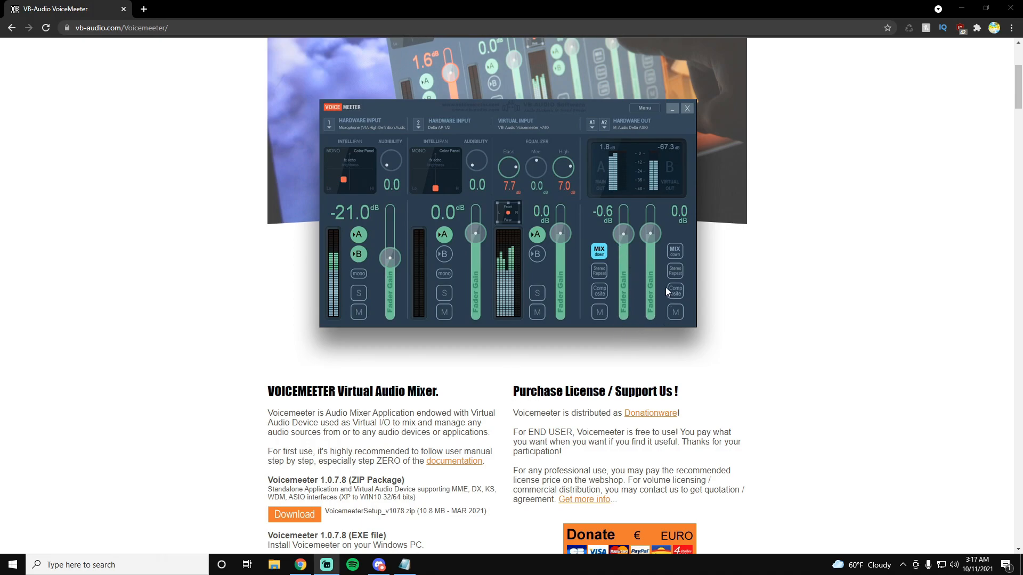
pyautogui.moveTo(664, 324)
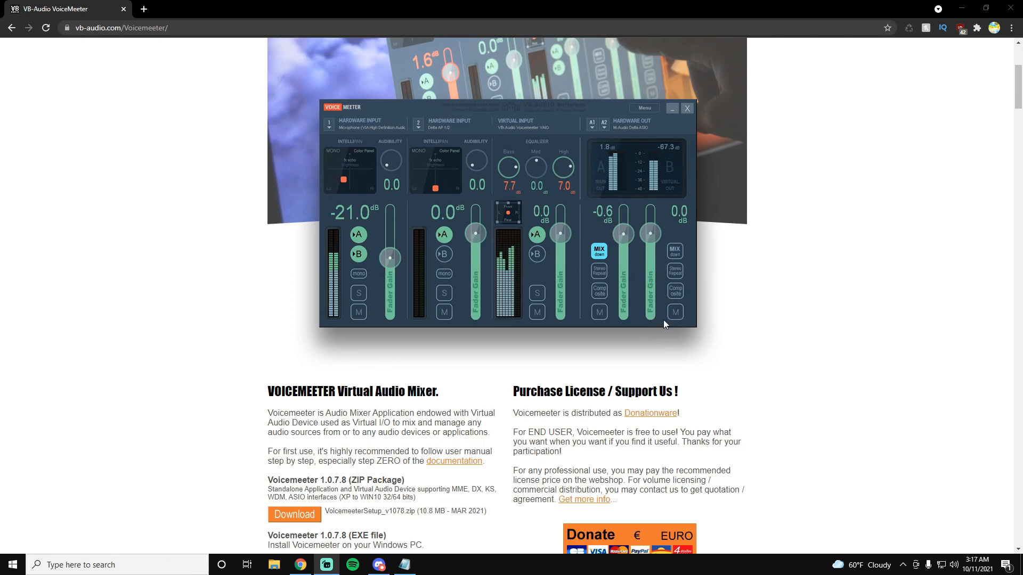
pyautogui.moveTo(727, 293)
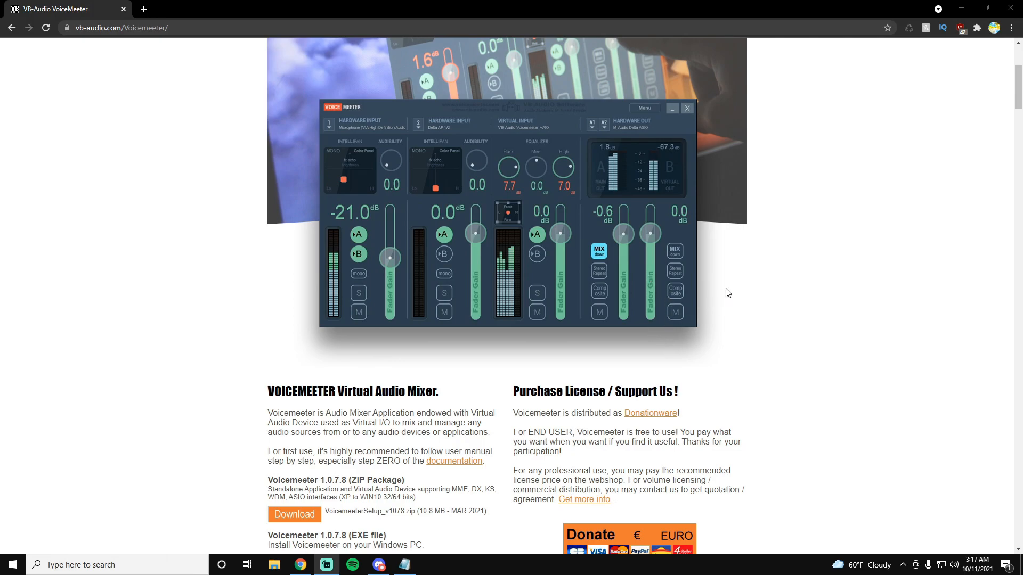
pyautogui.moveTo(596, 299)
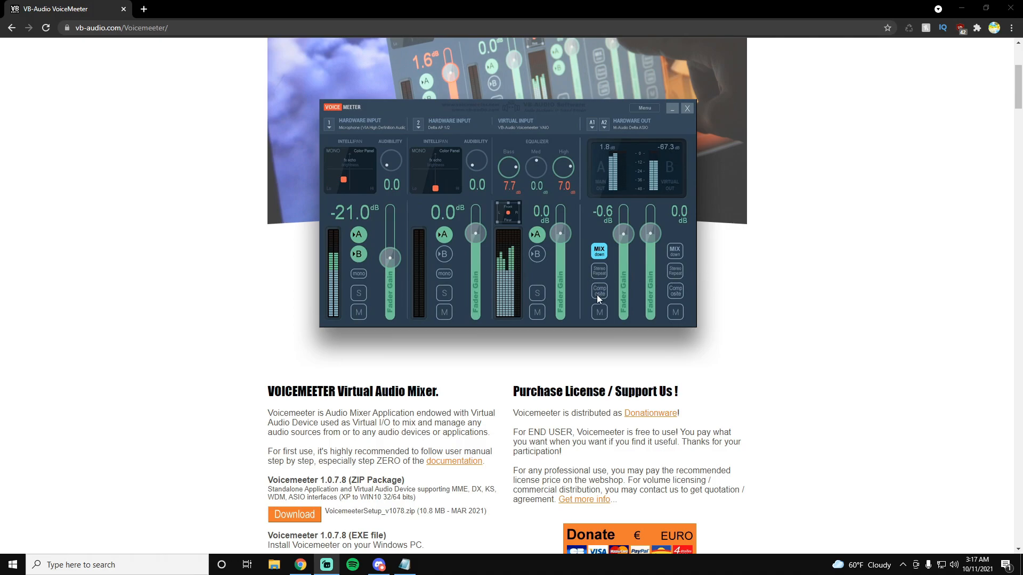
pyautogui.moveTo(638, 354)
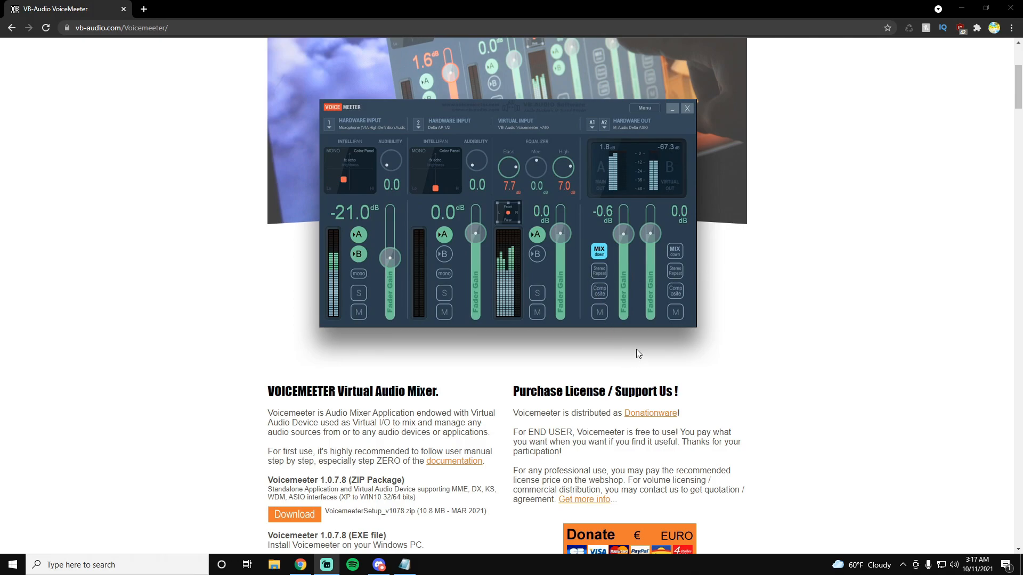
pyautogui.moveTo(659, 334)
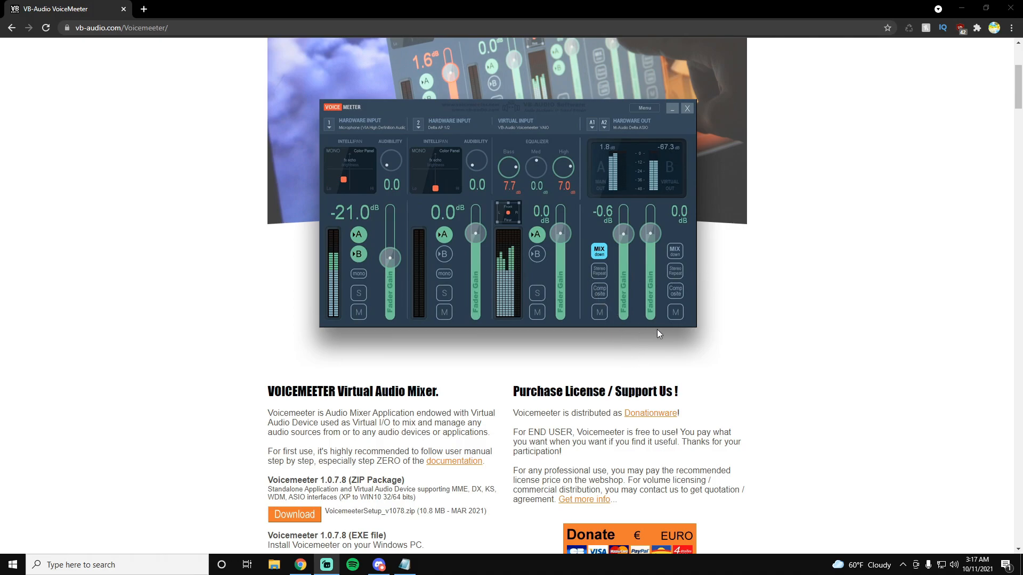
pyautogui.moveTo(680, 339)
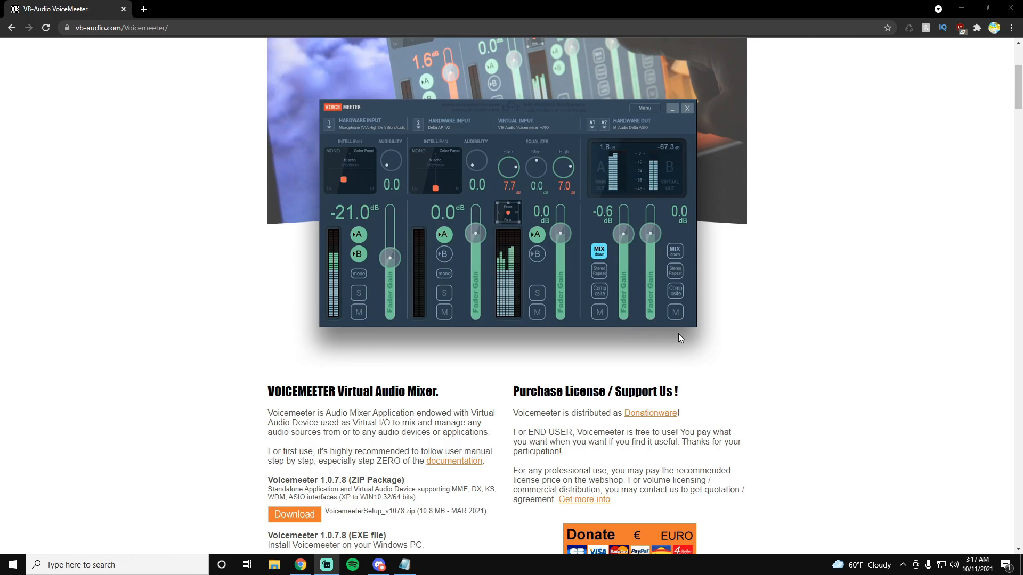
pyautogui.moveTo(810, 334)
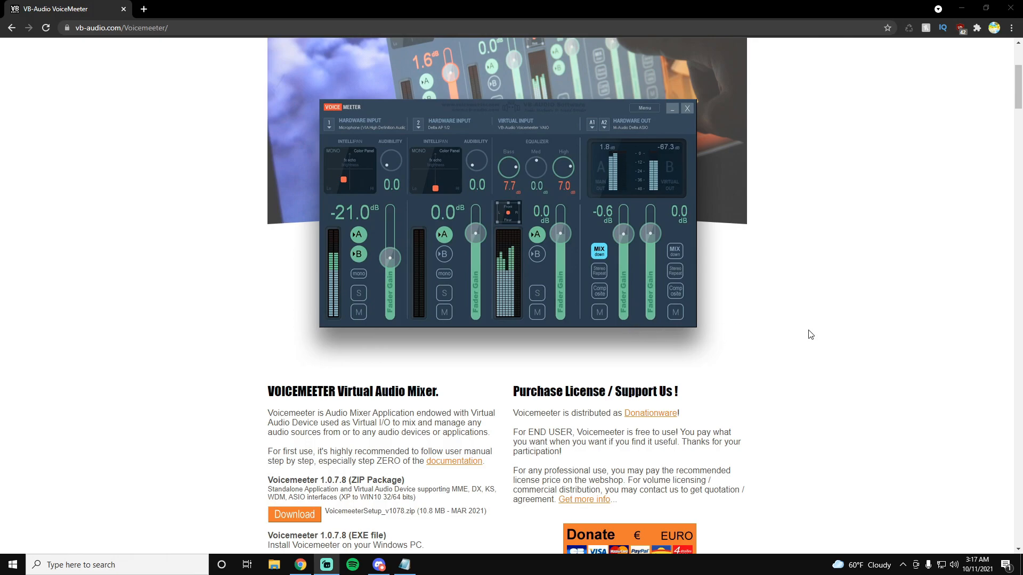
pyautogui.moveTo(816, 335)
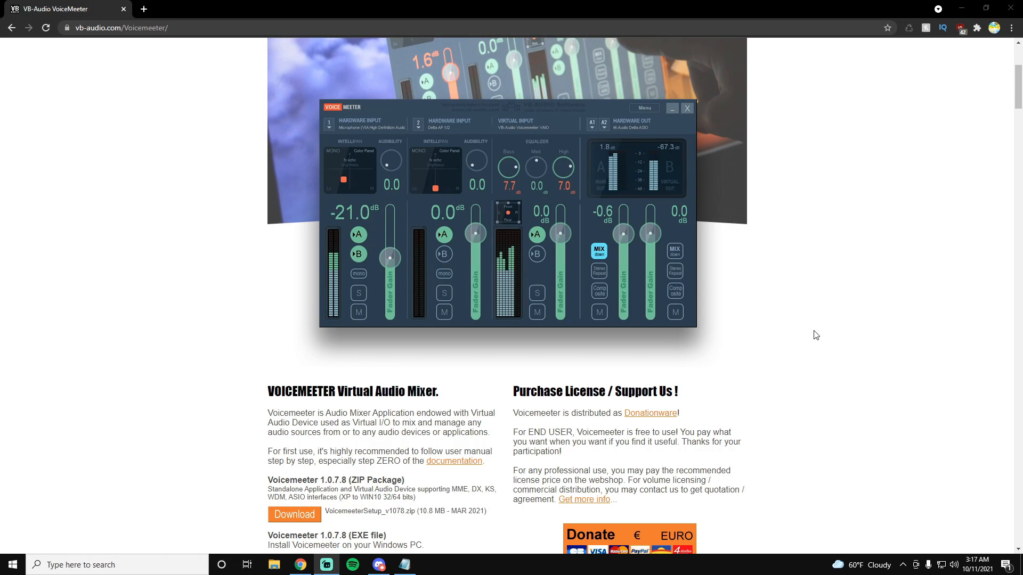
pyautogui.moveTo(820, 331)
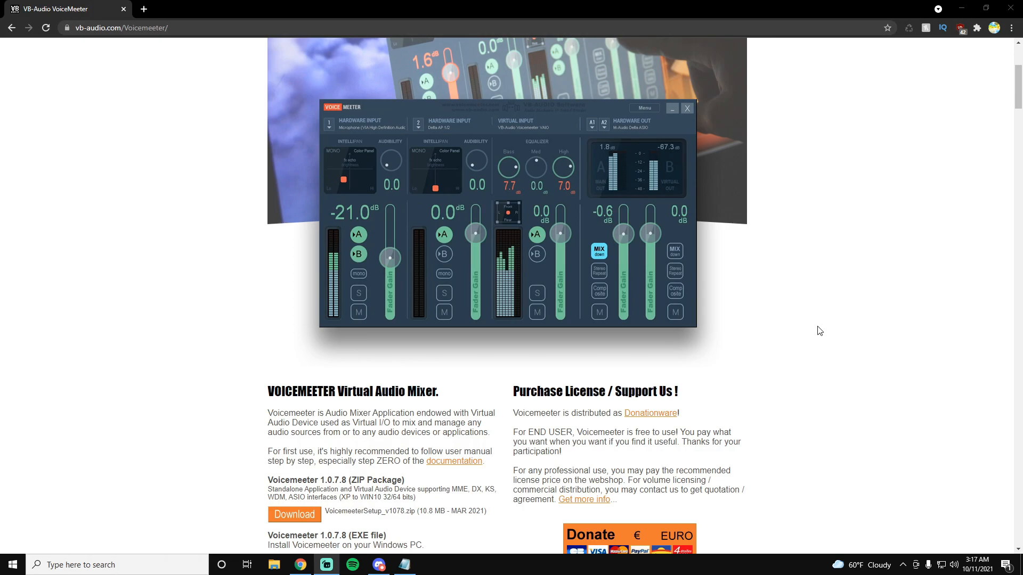